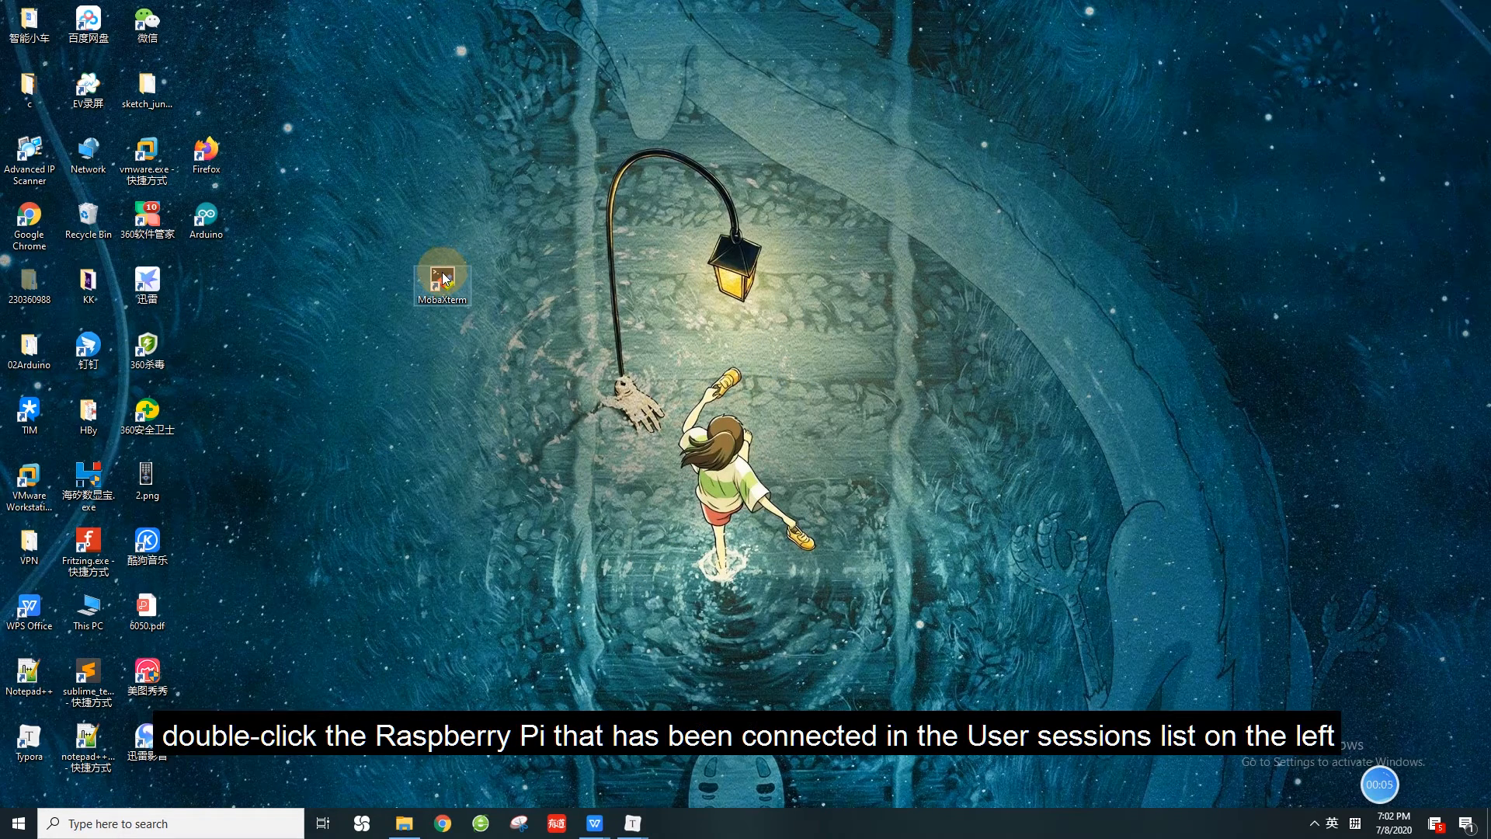
Start MobaXterm, launch the saved 192.168.3.157 session and log in as pi.
double_click(441, 277)
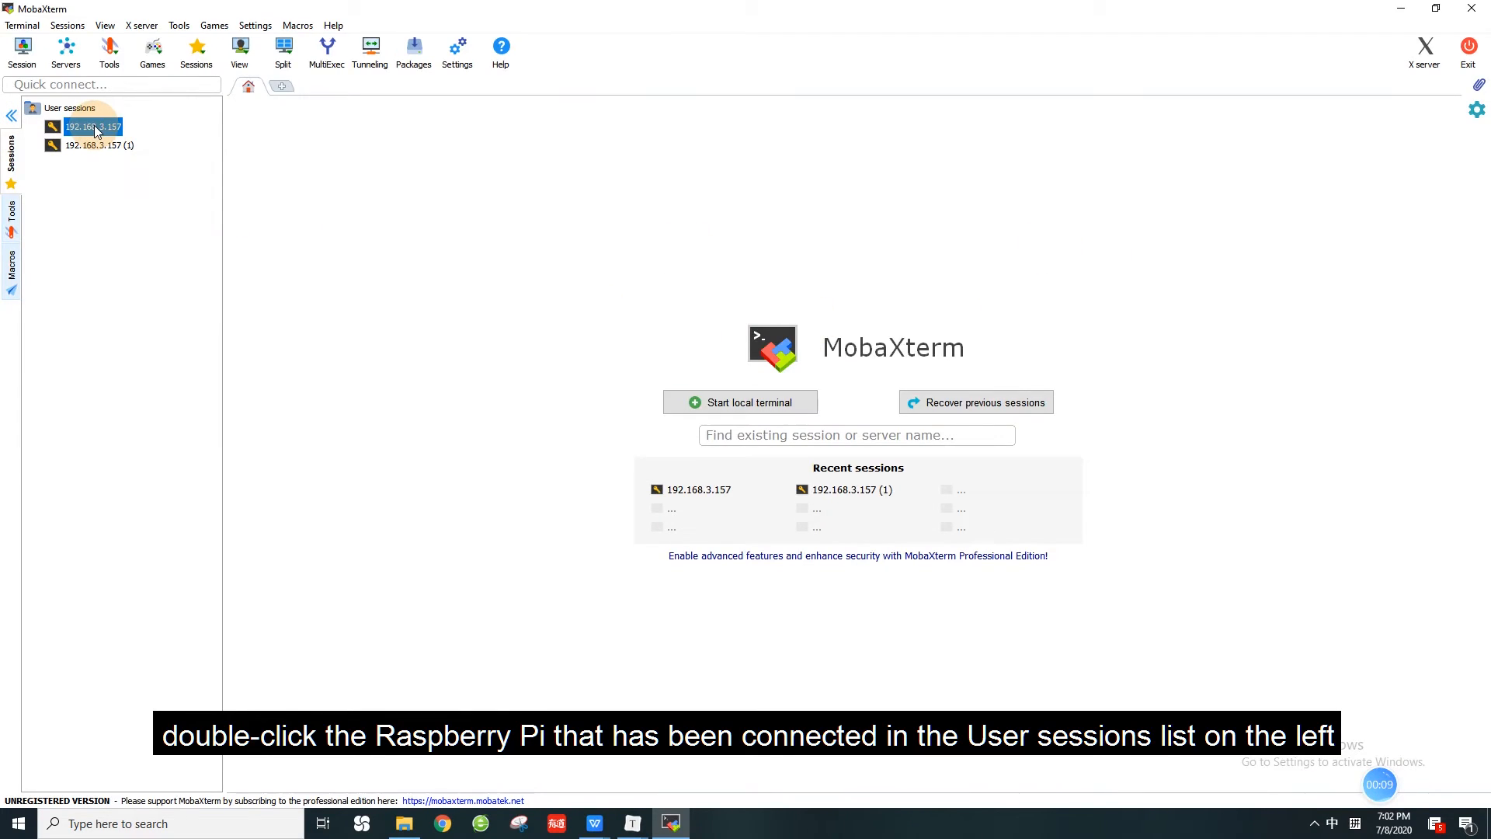
double_click(92, 128)
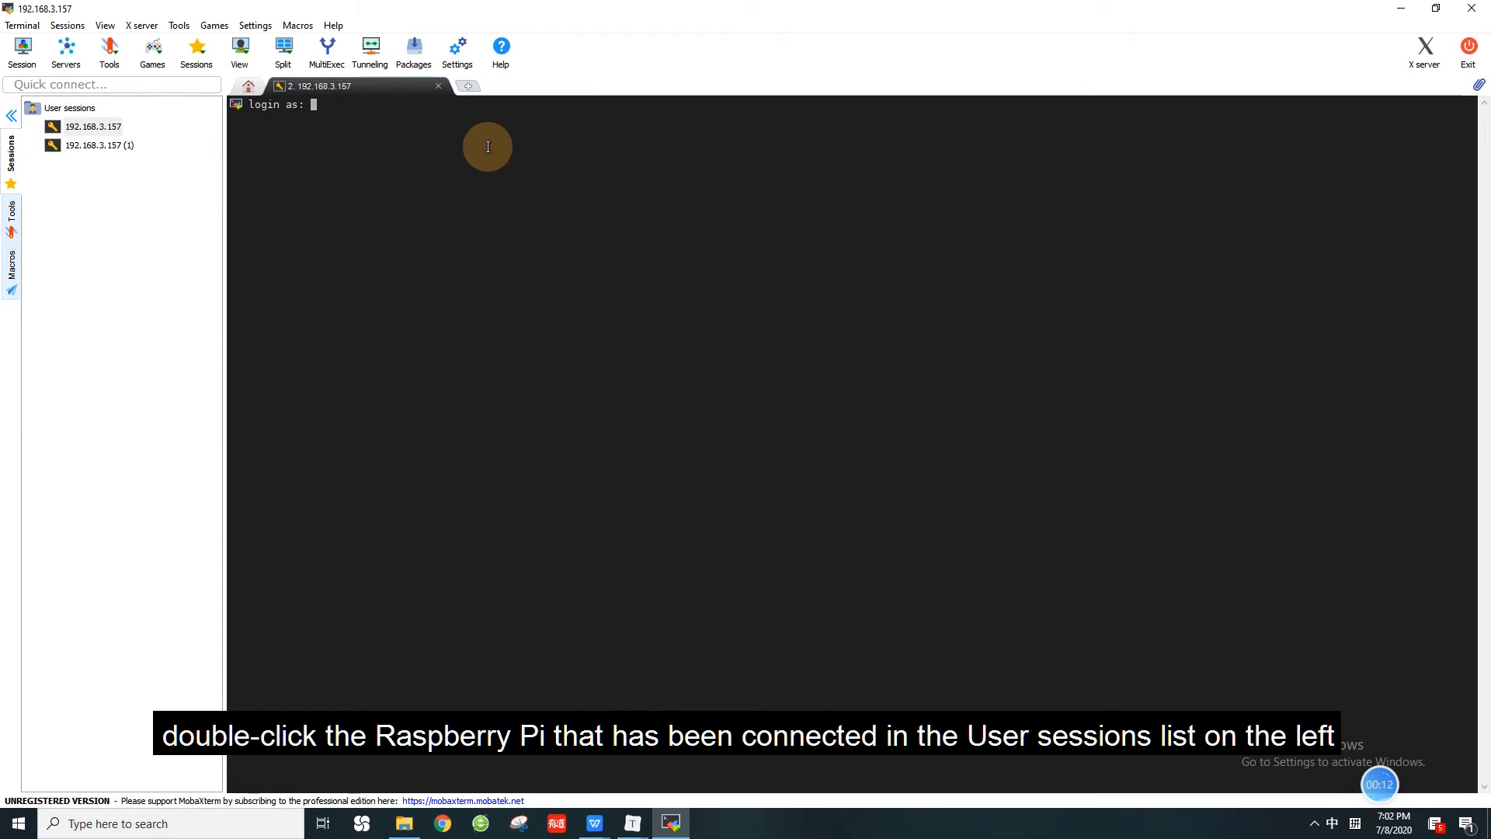
text(pi)
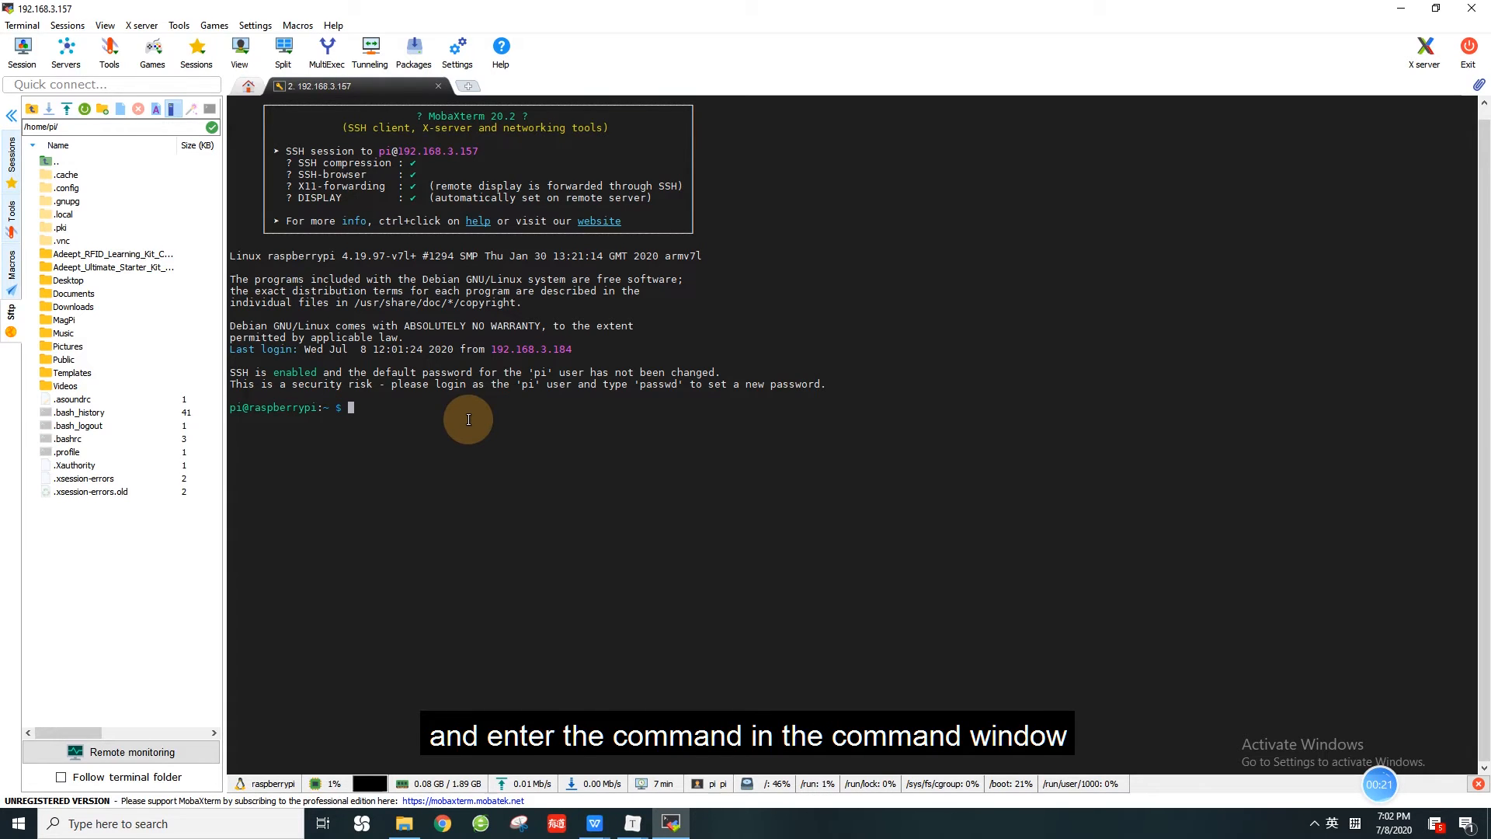
Change into Adeept_Ultimate_Starter_Kit_for_RPi/Lesson06_DHT11/code/c and list a.out and Lesson06_DHT11.c.
text(cd)
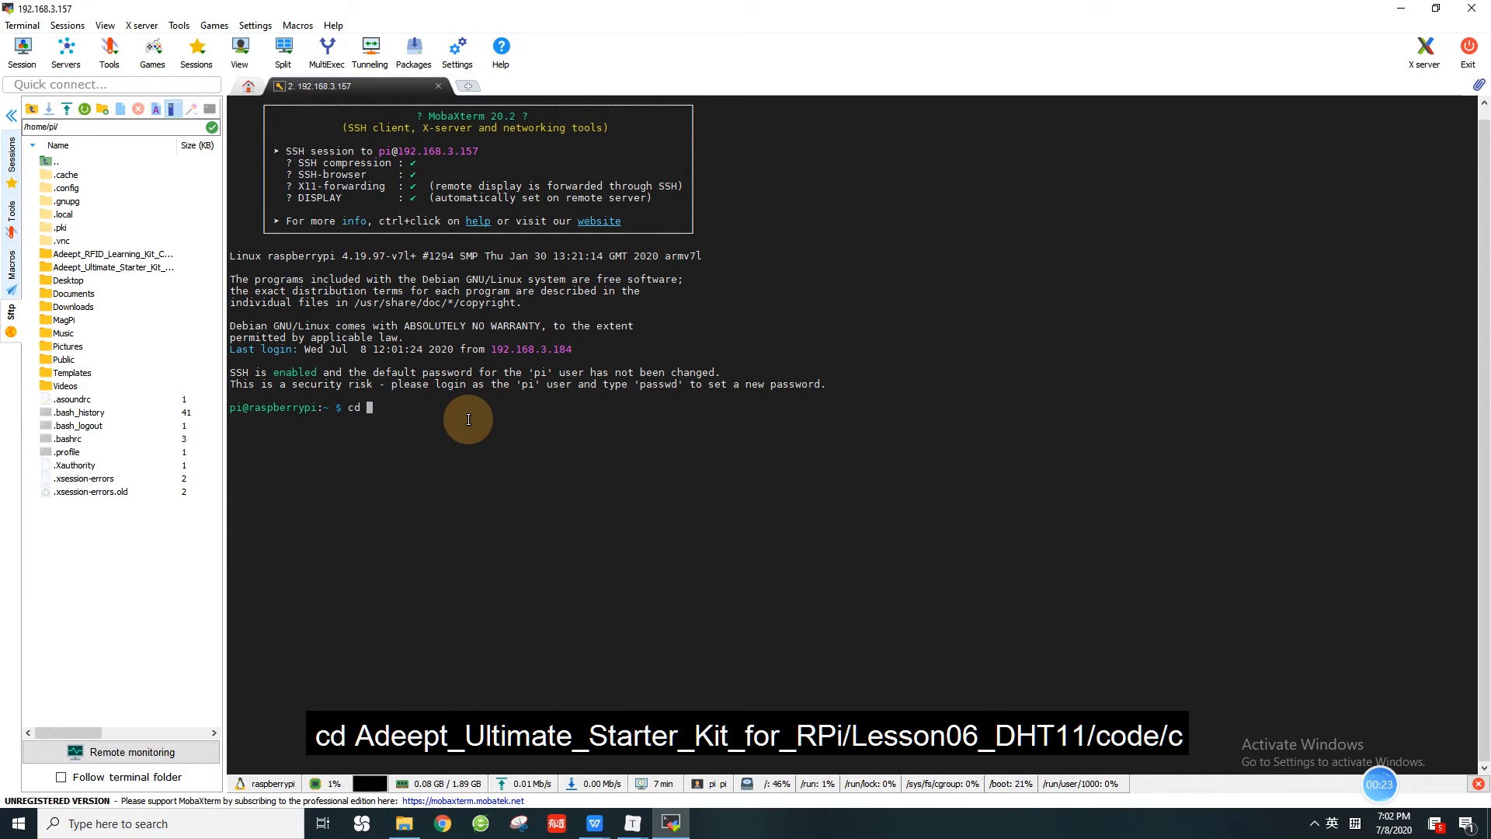
text(Adeept_U)
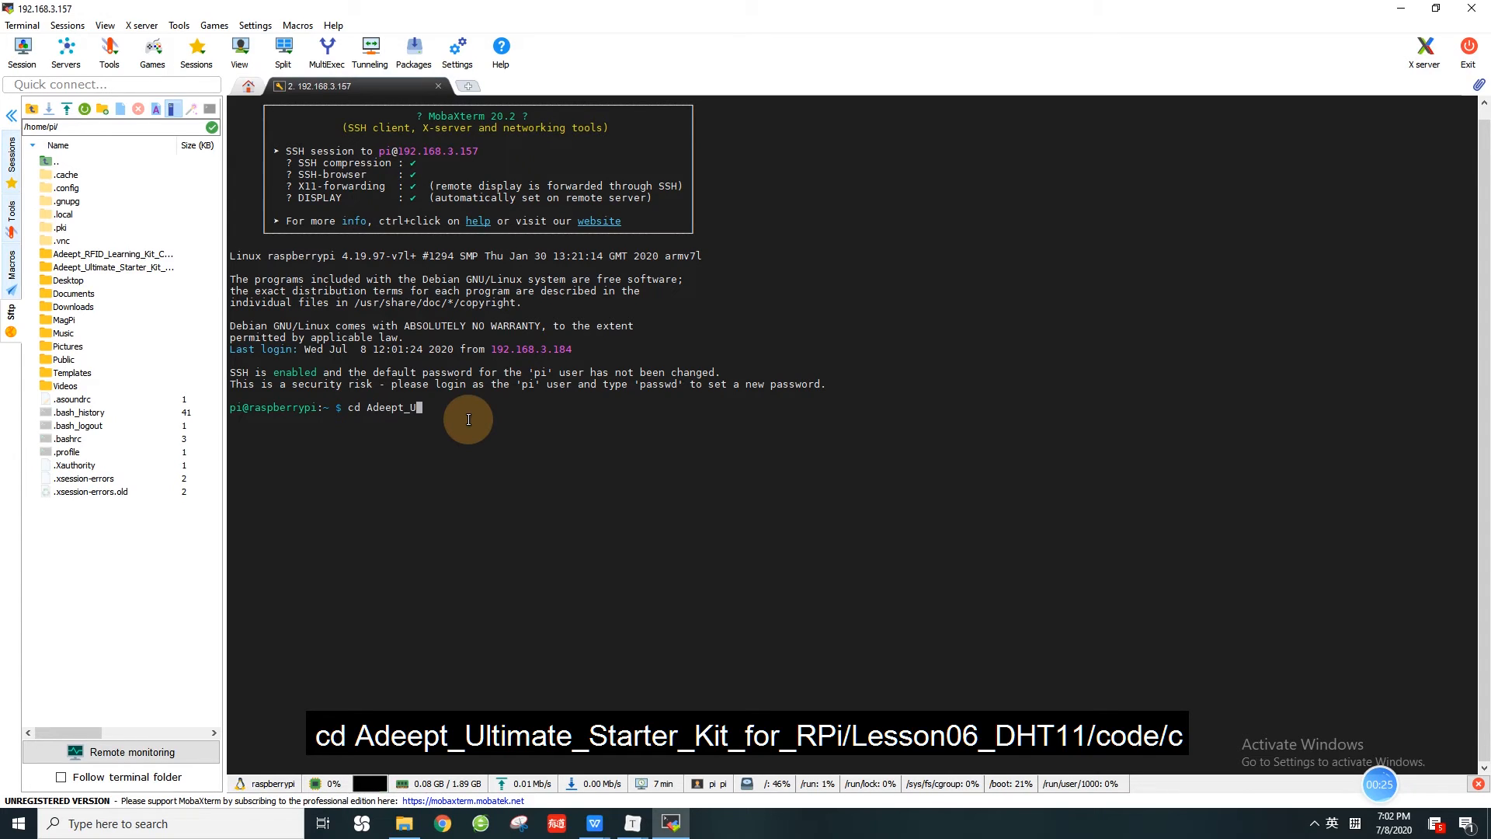
text(ltimate_Starter_Kit_for_RPi/Lesson06_DHT11/c)
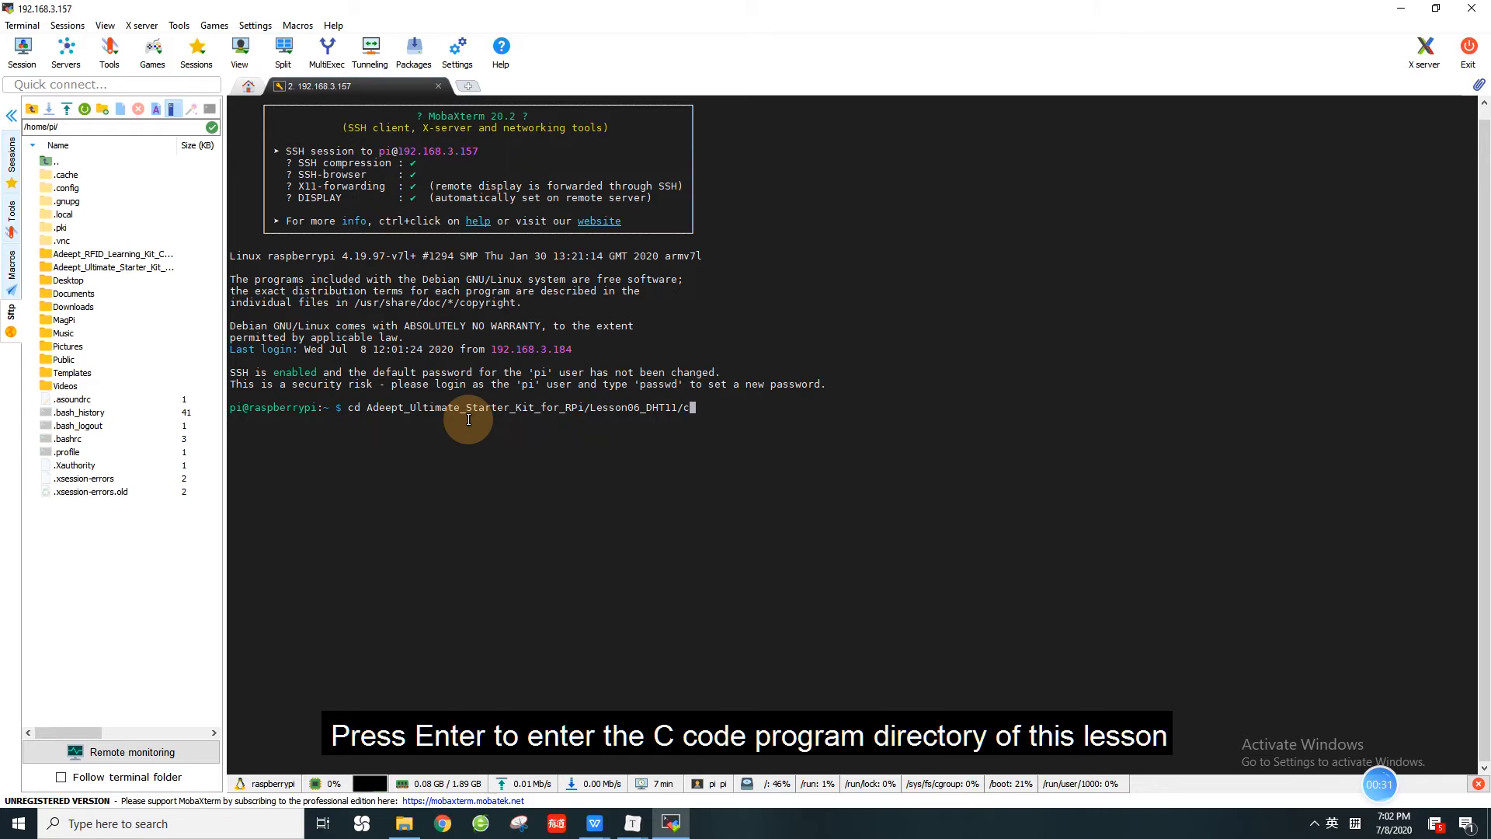
text(ode/c)
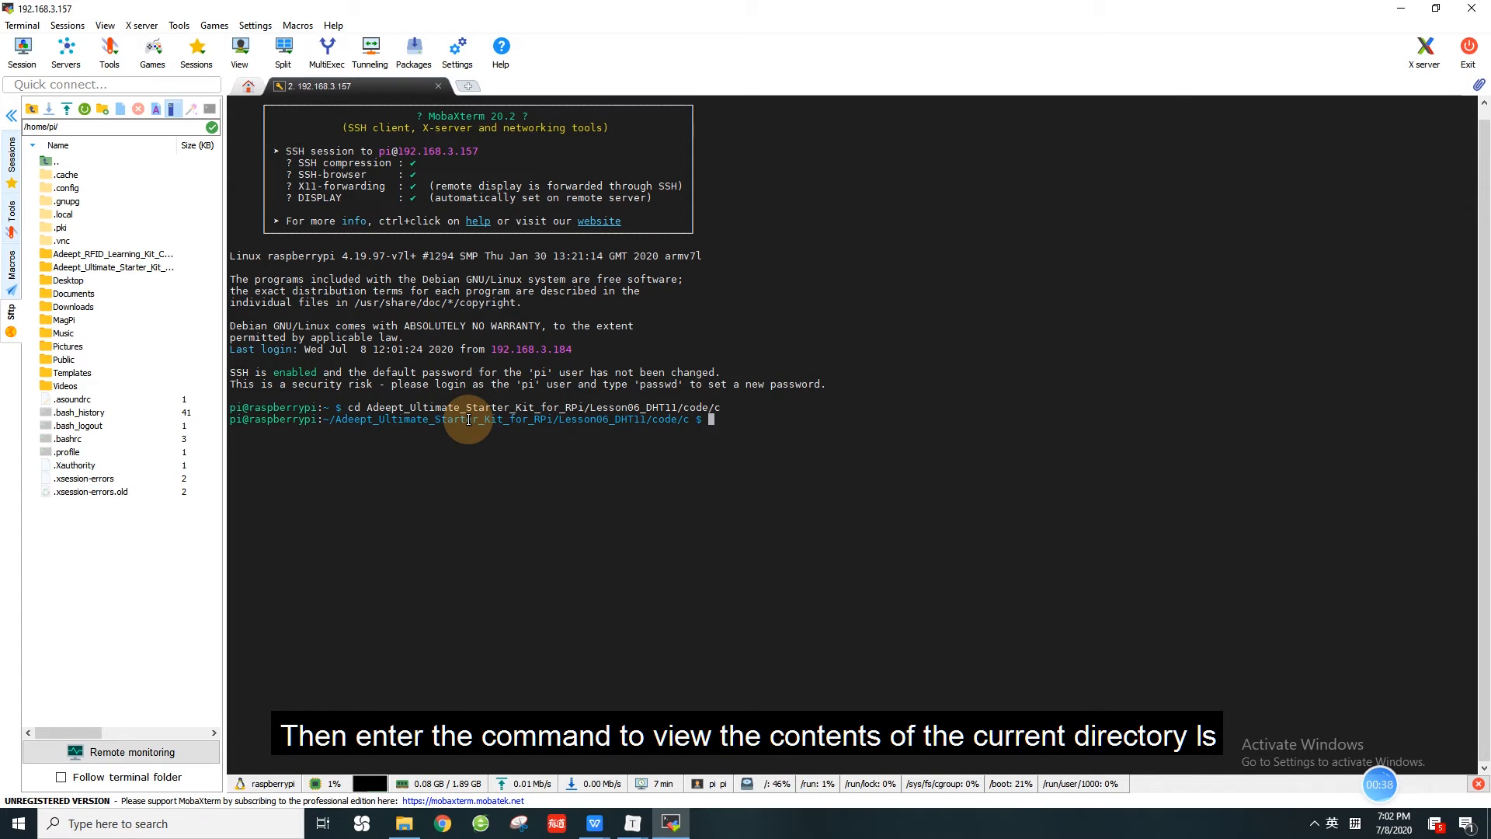
text(ls)
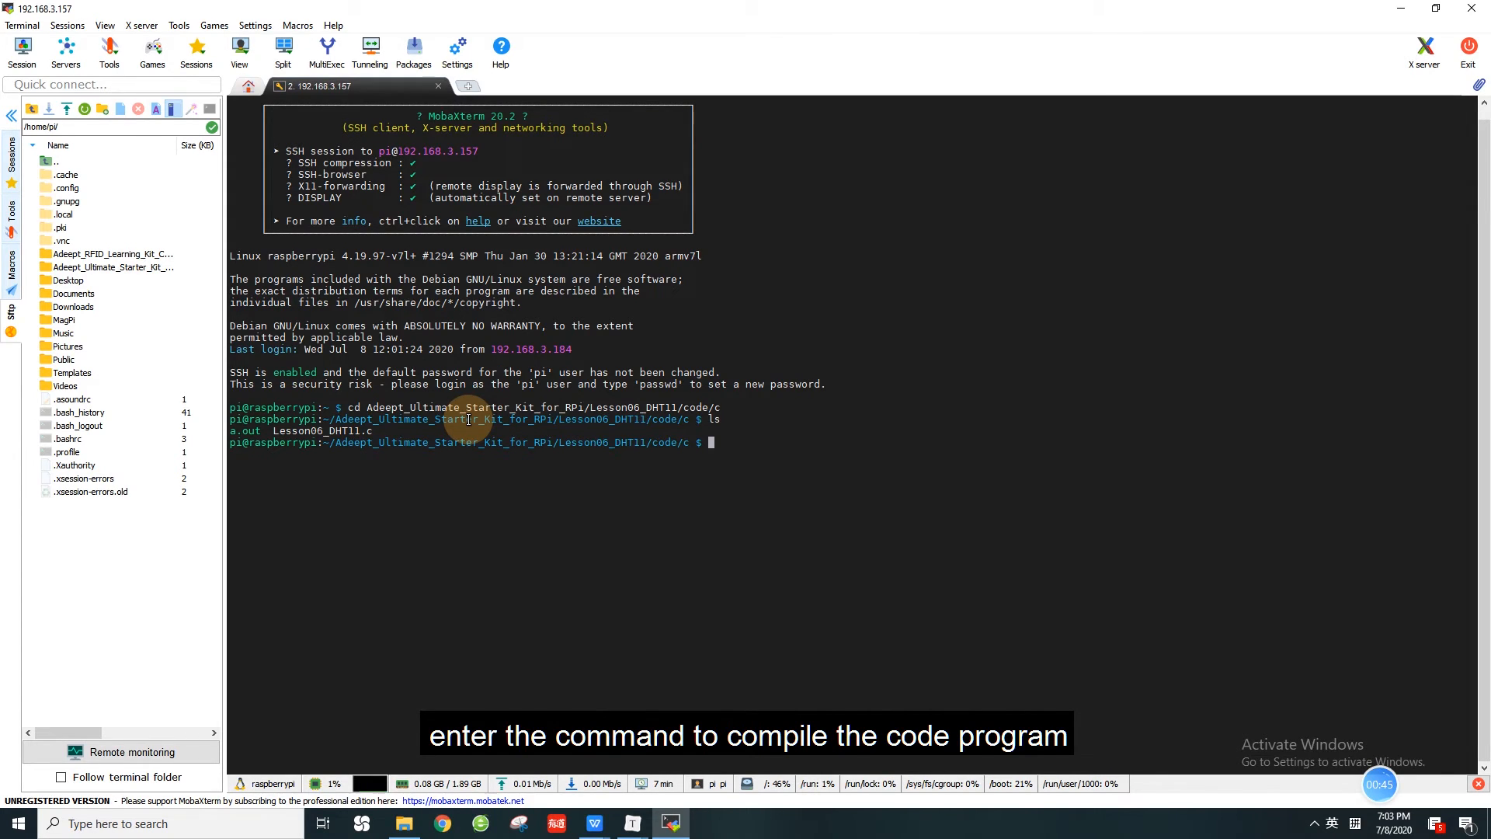
Compile Lesson06_DHT11.c with sudo gcc and -lwiringPi, then list the folder showing a.out.
text(sudo)
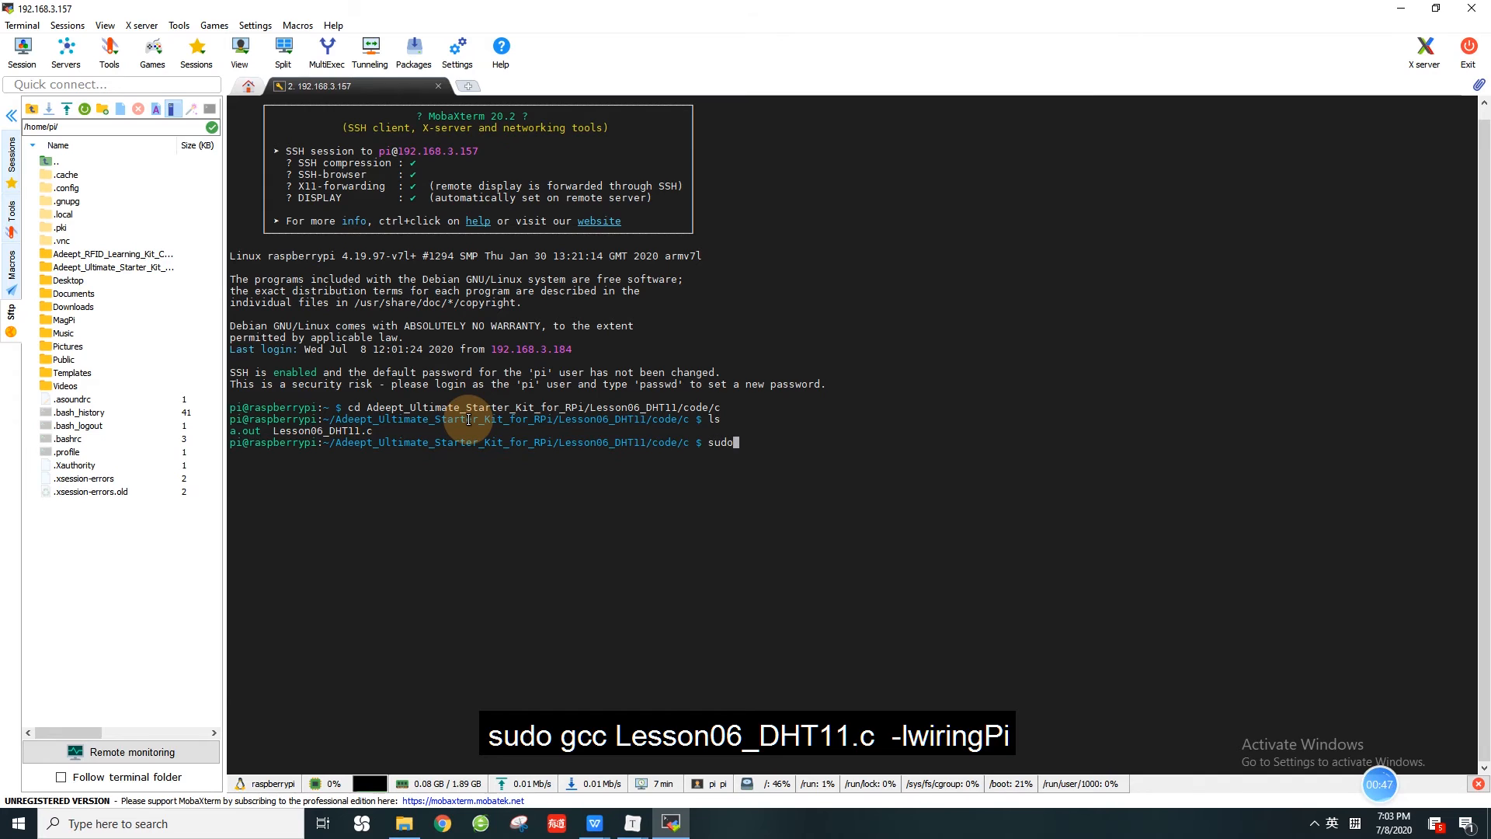
text(gcc L)
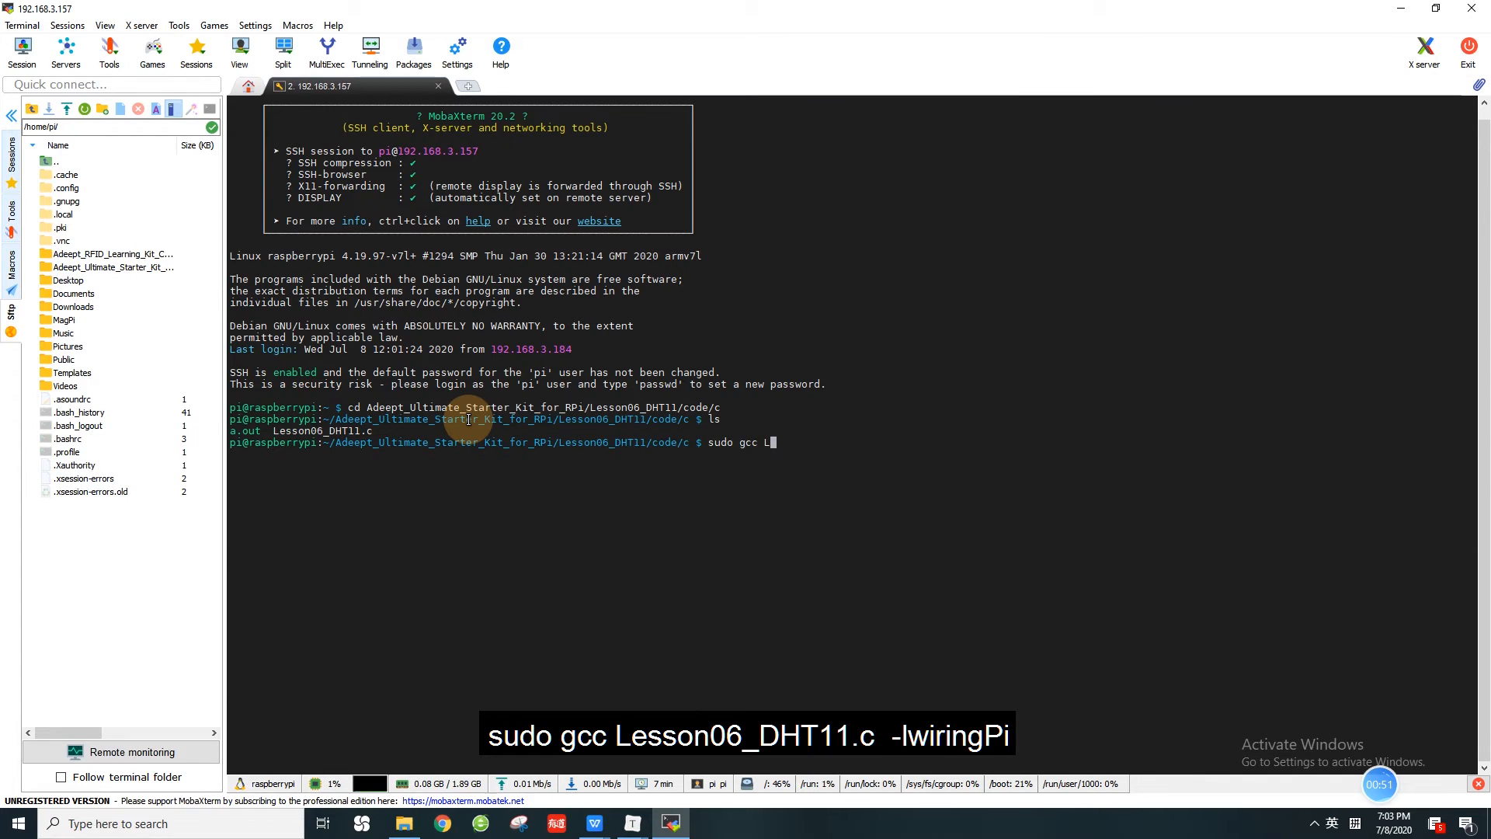
text(Lesson06_DHT11.c -lwi)
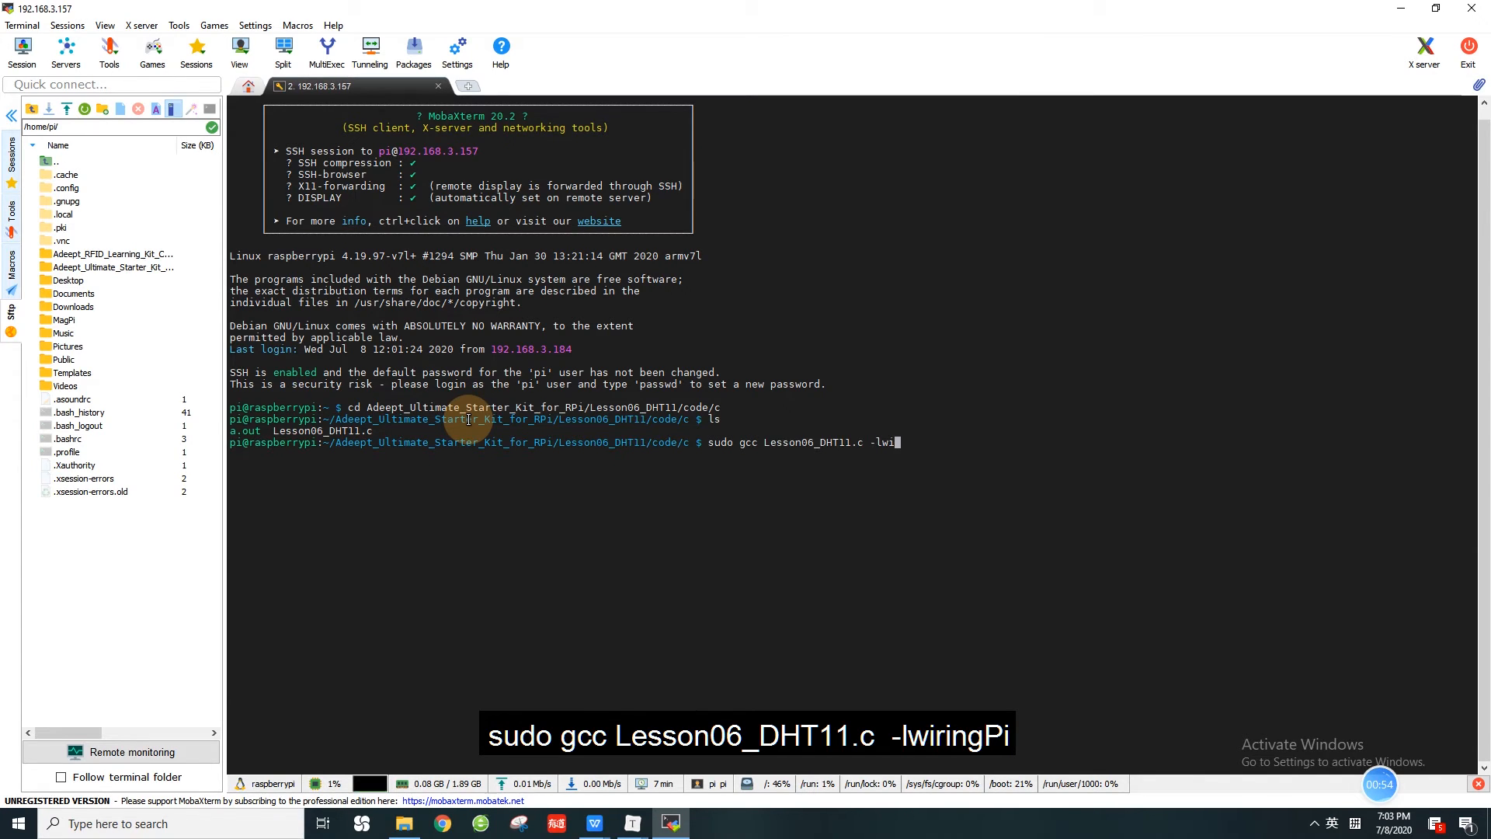
text(ringPi)
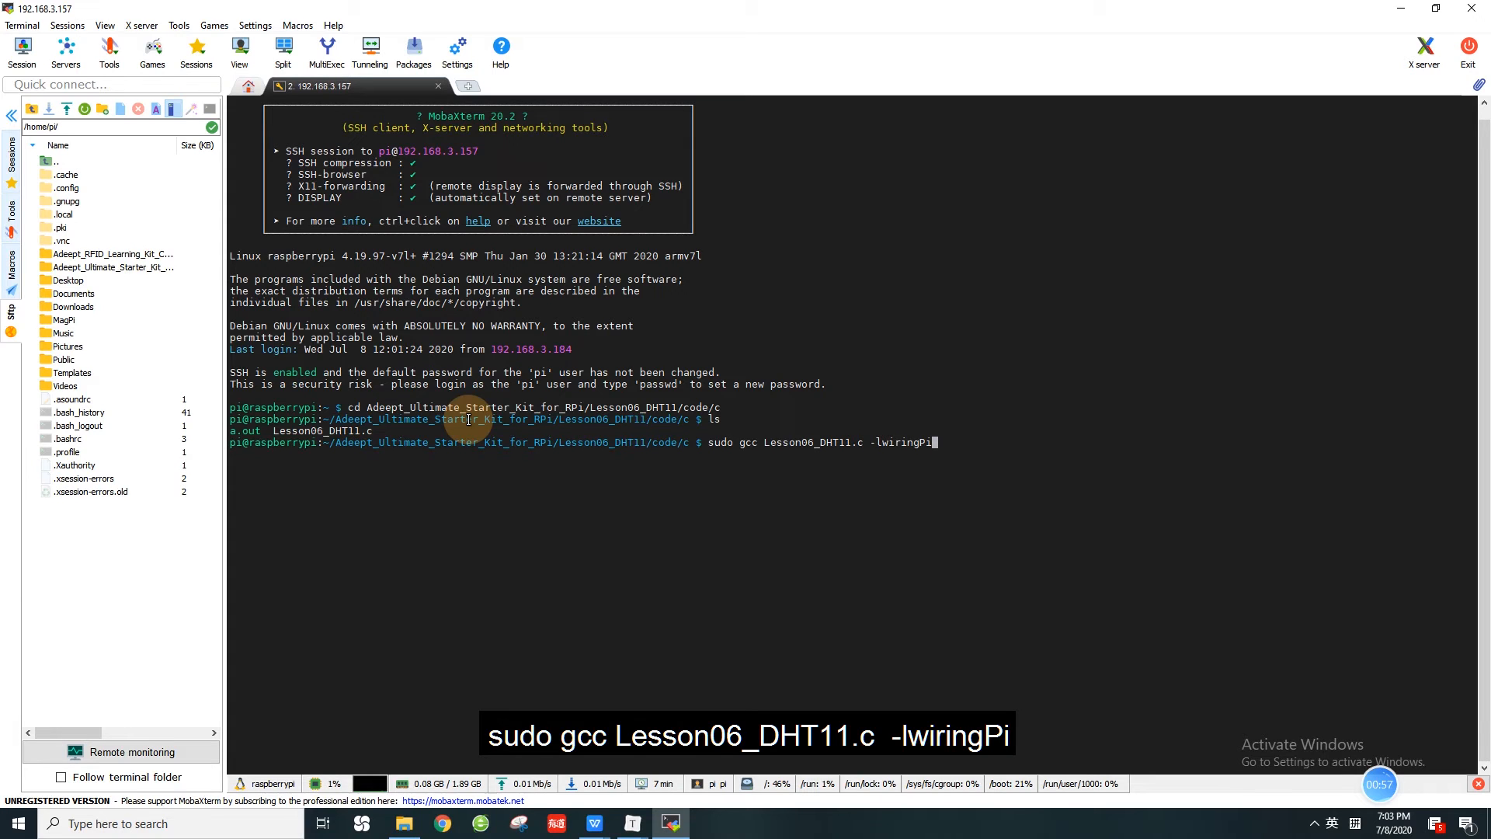
key(Return)
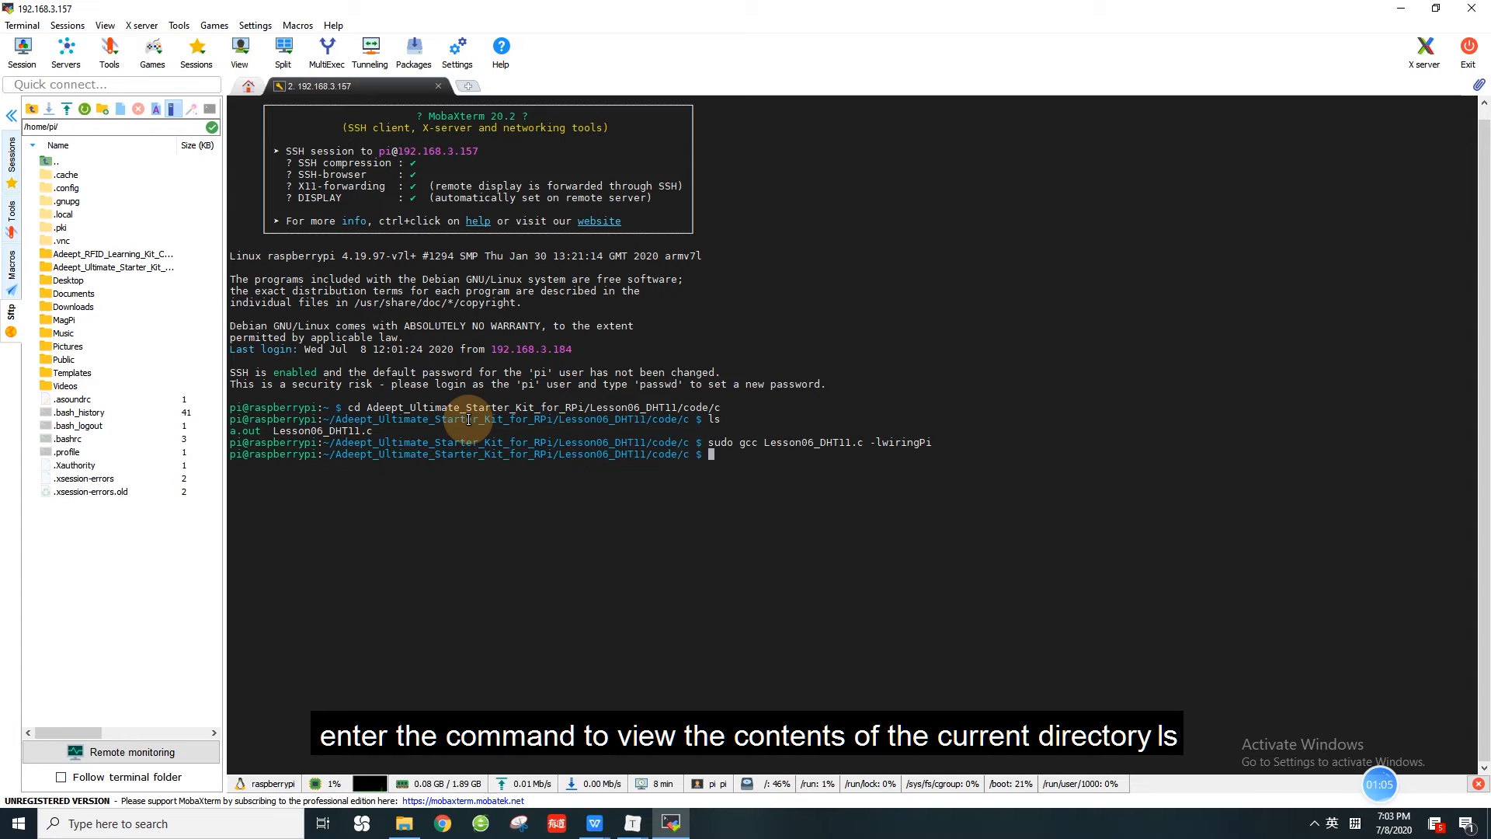
text(ls)
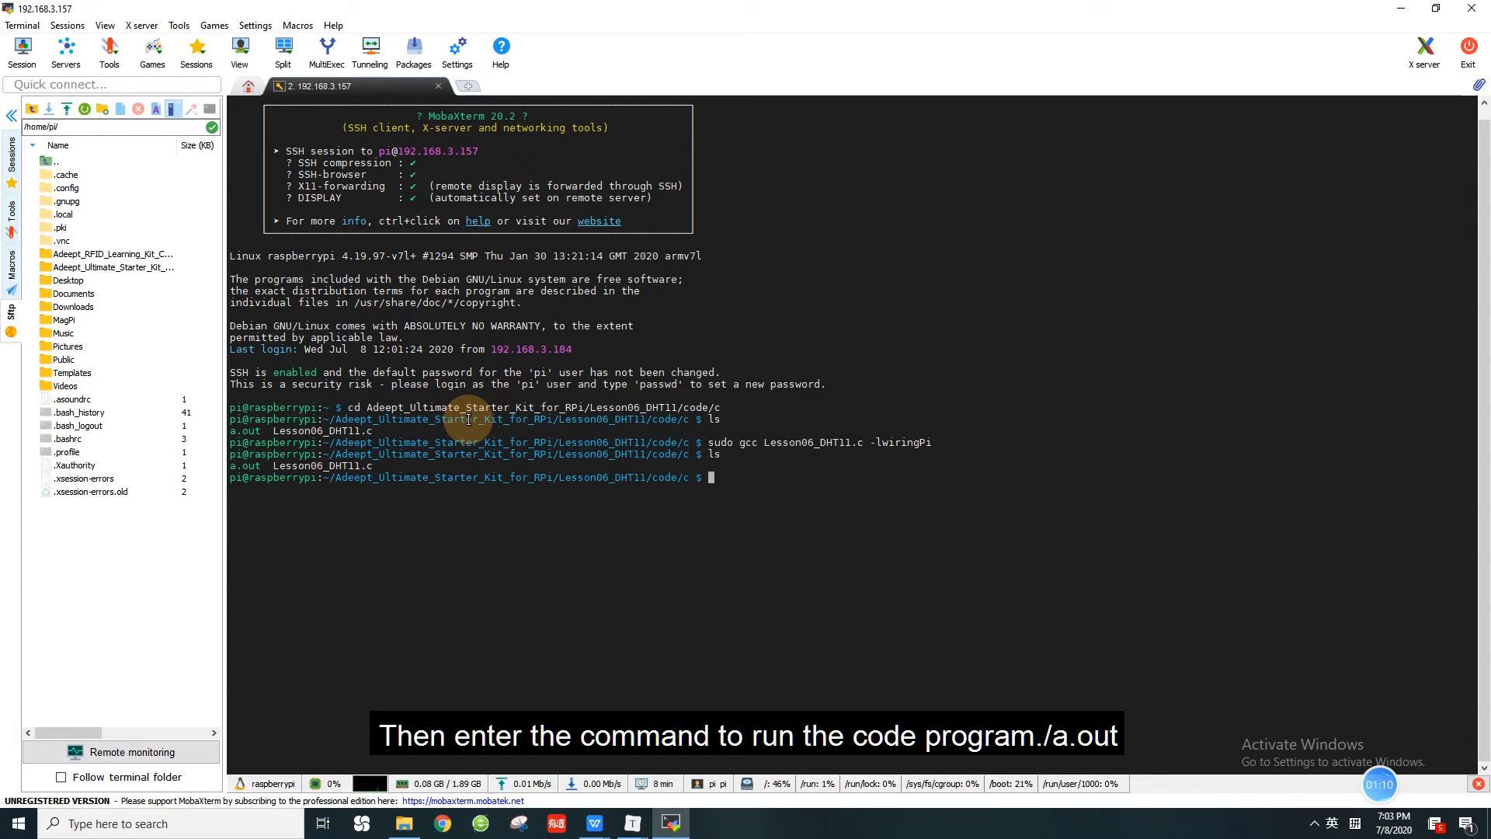
Run ./a.out to print DHT11 humidity and temperature readings, then stop it with Ctrl+C.
text(.)
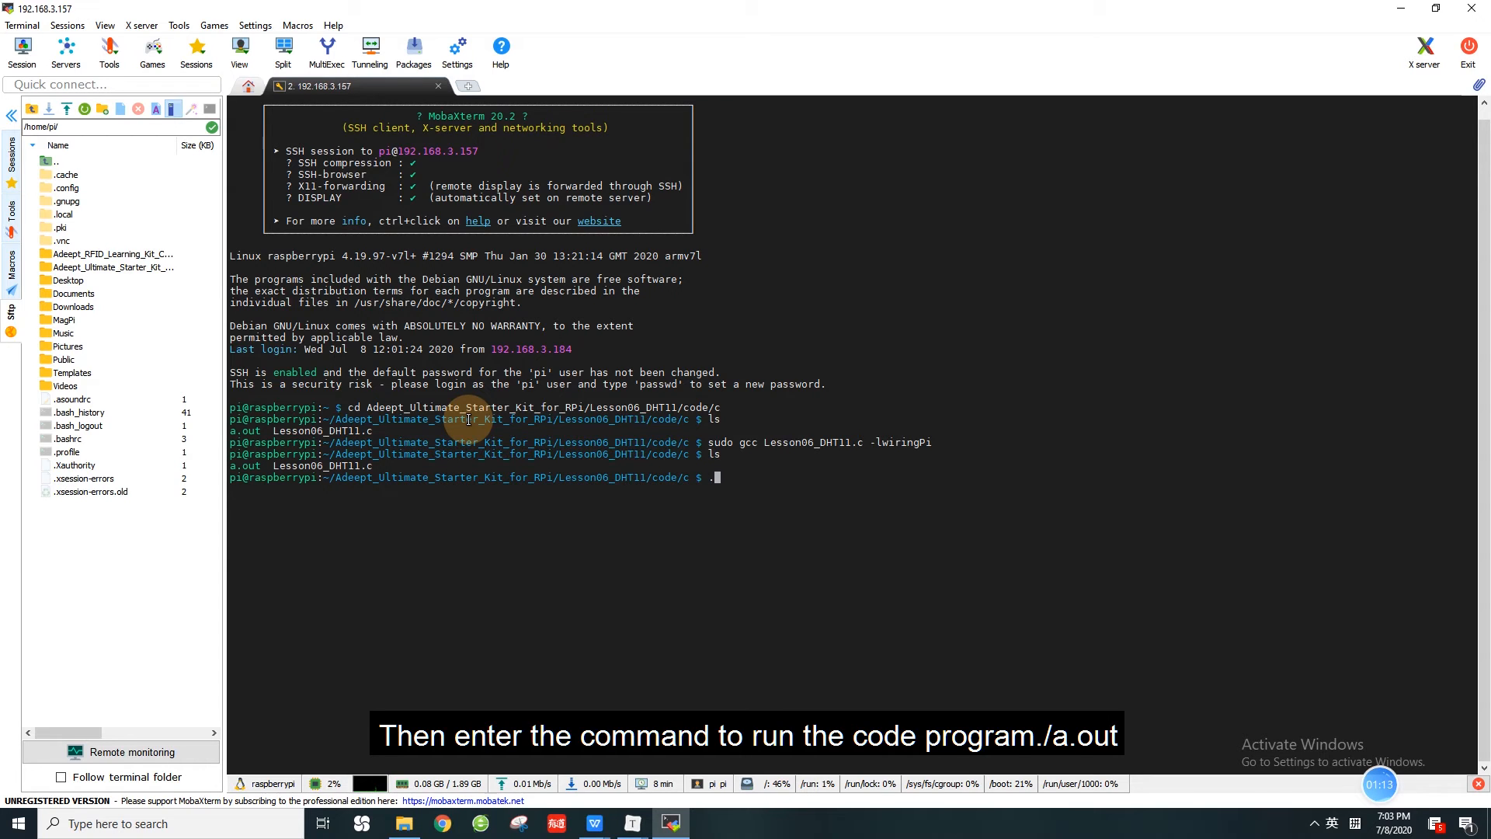
text(/a.out)
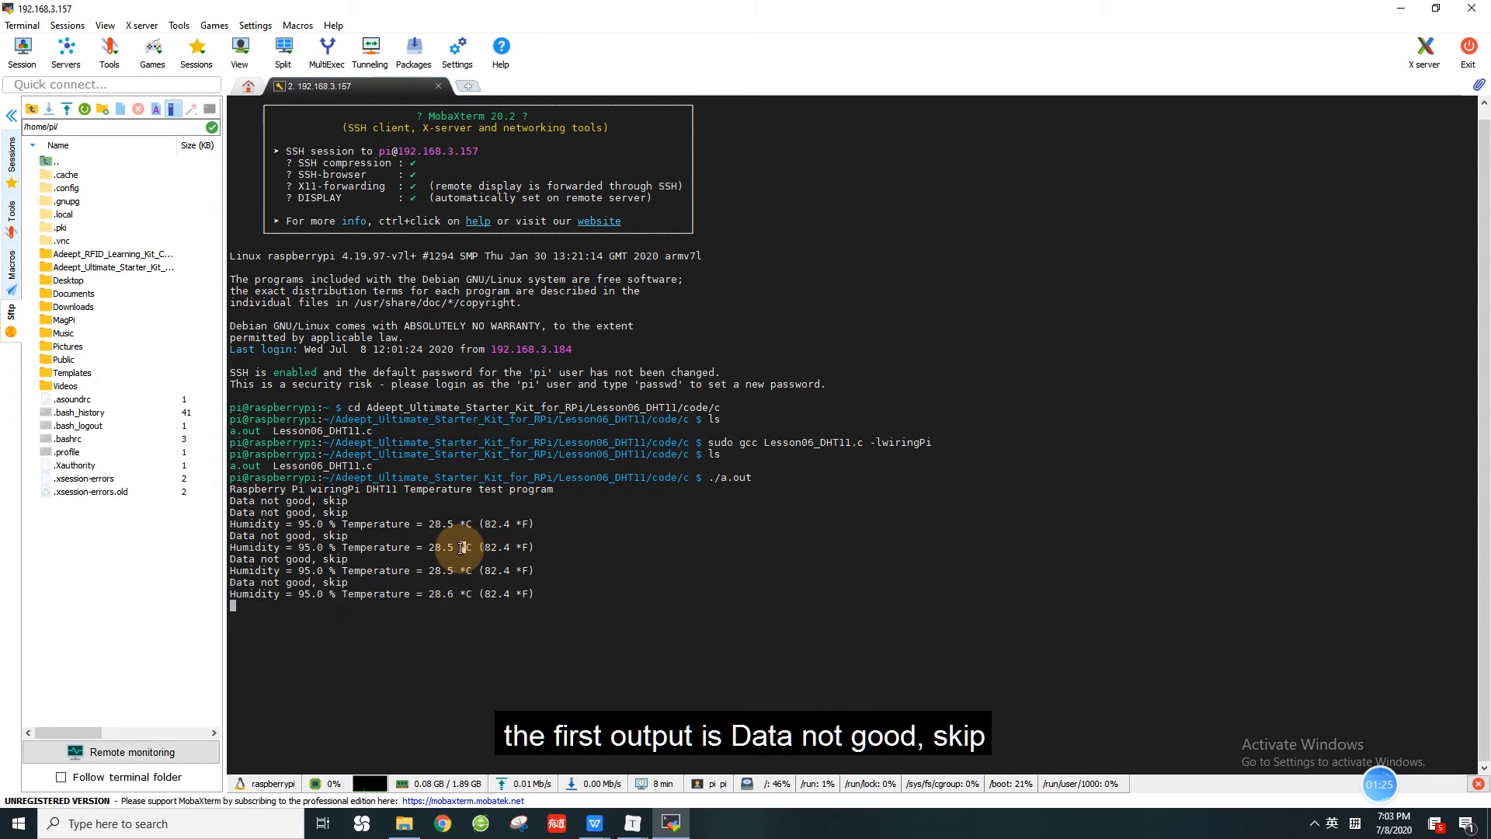
mouse_move(662, 576)
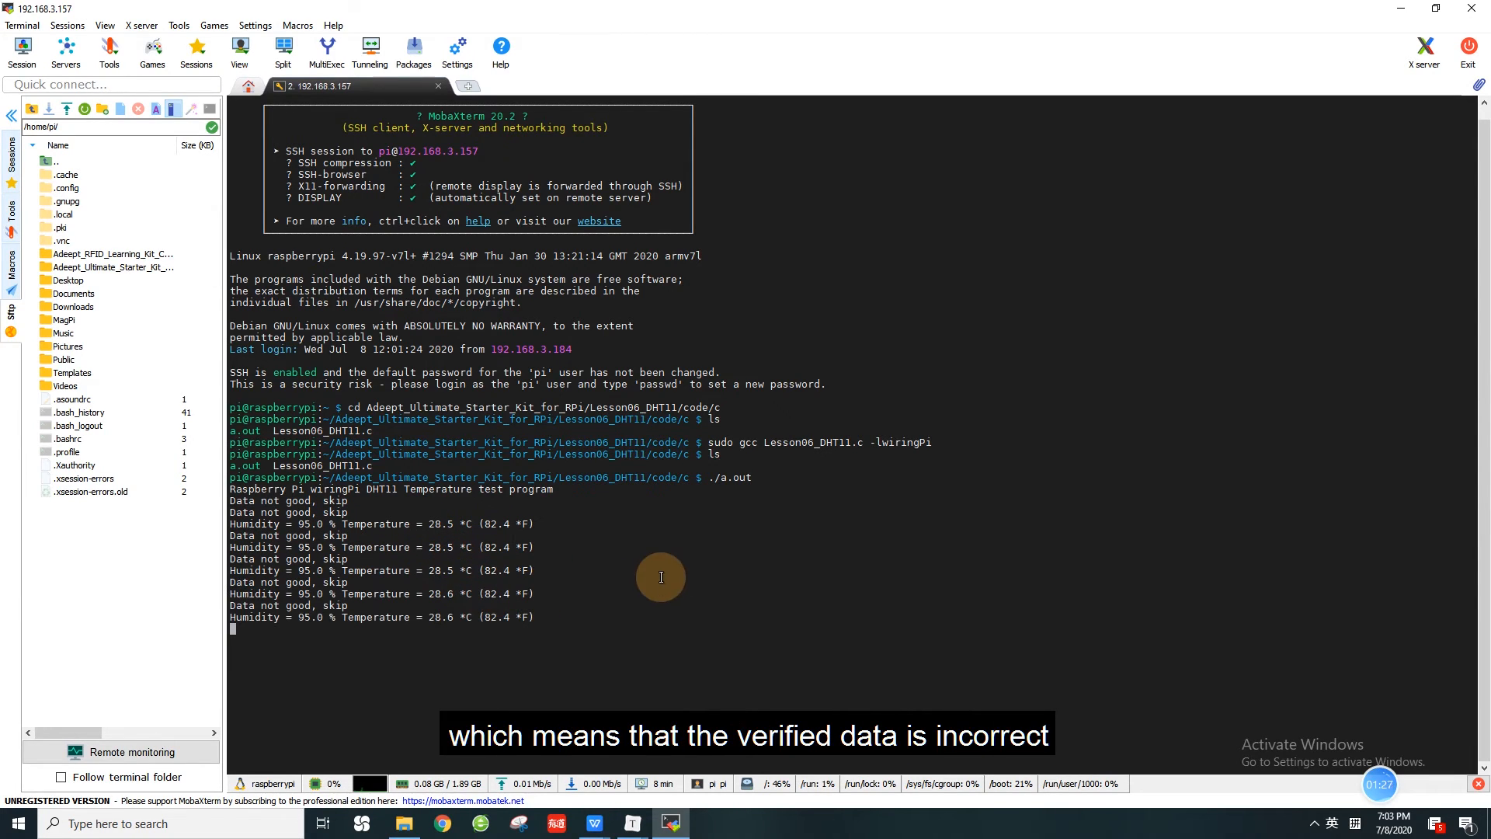
mouse_move(767, 569)
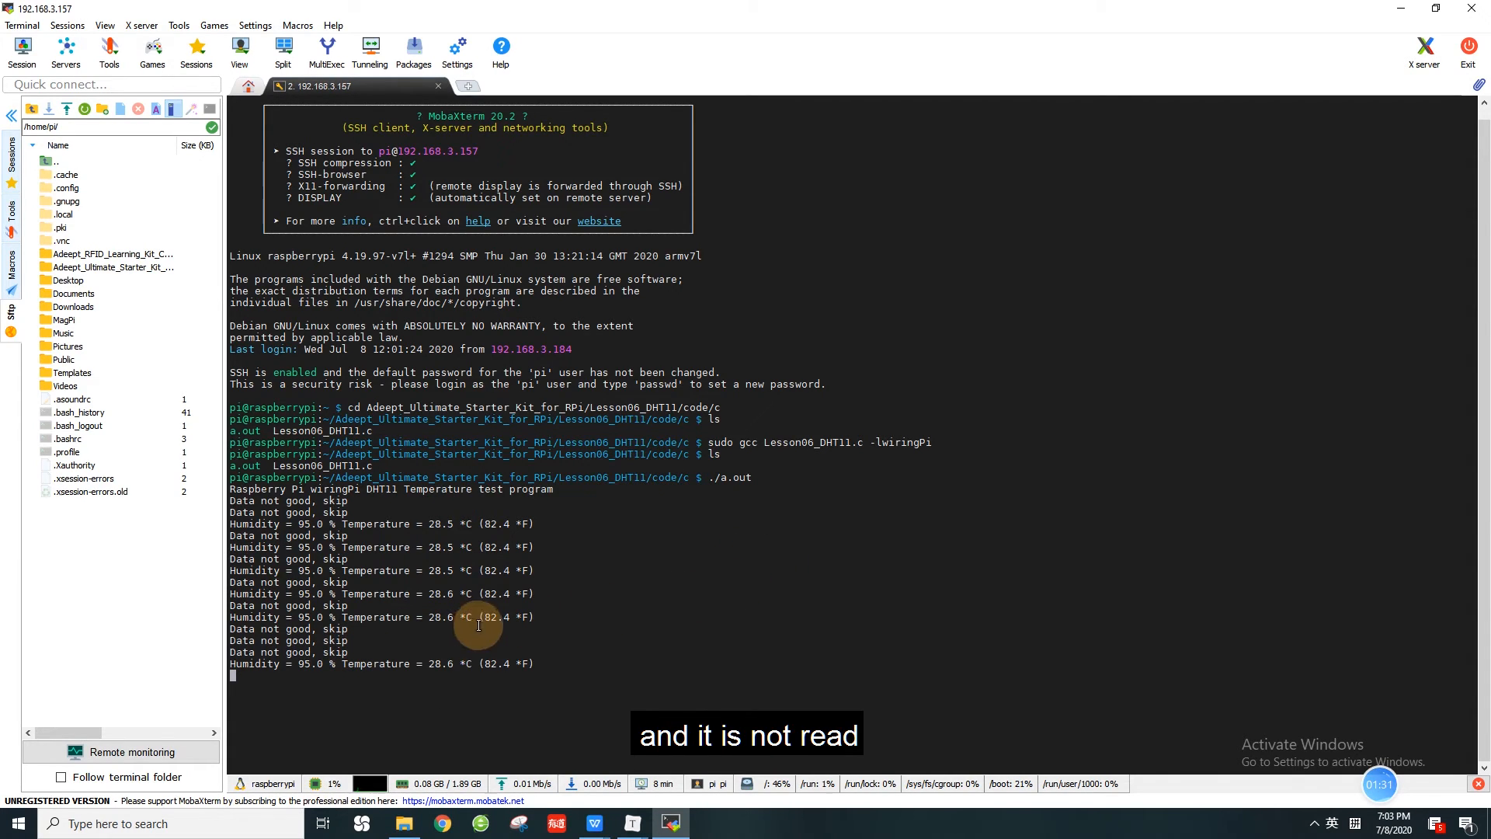
mouse_move(876, 553)
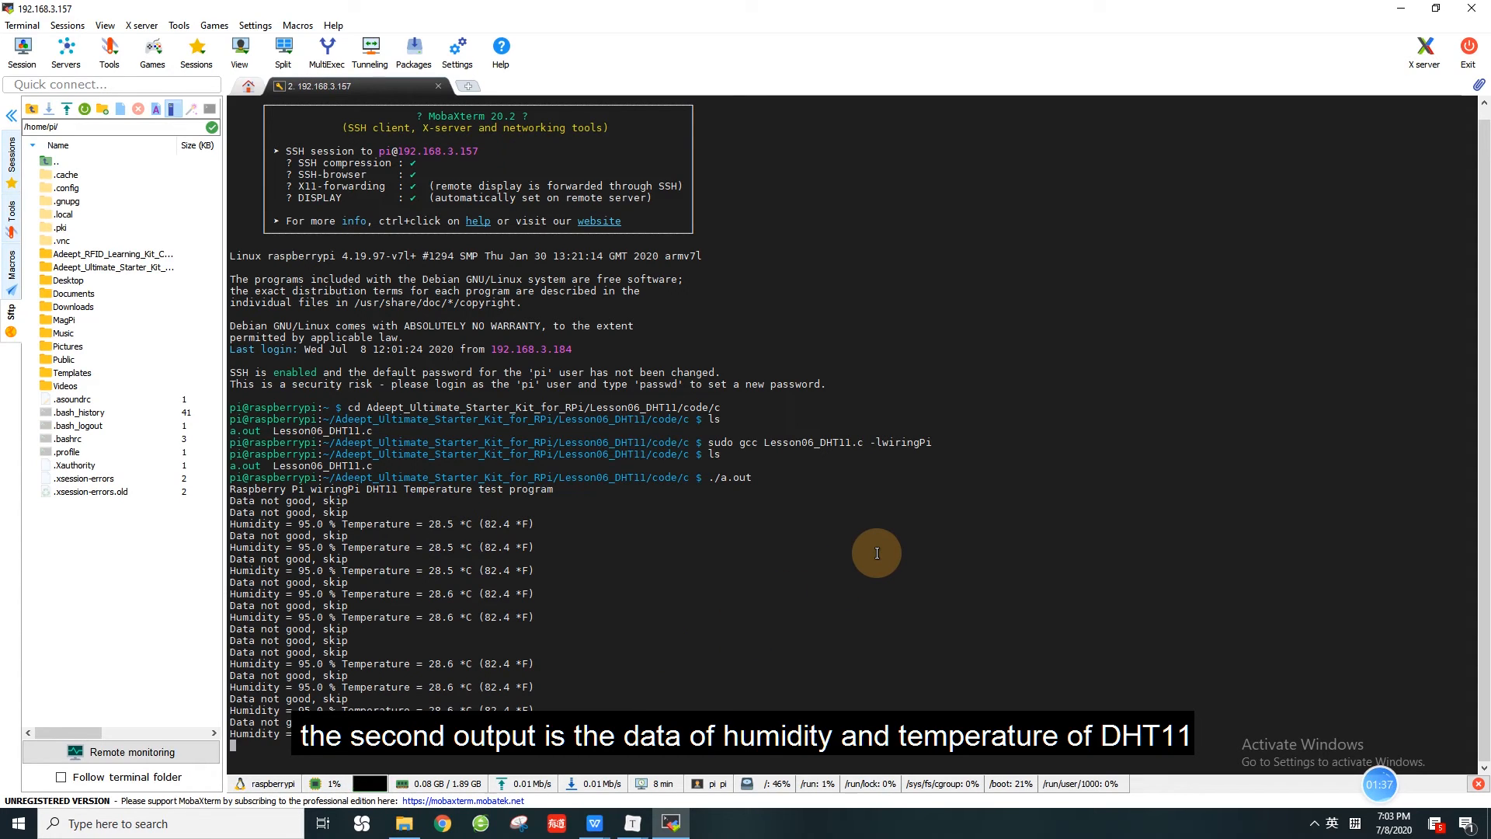
key(ctrl+c)
text(sudo)
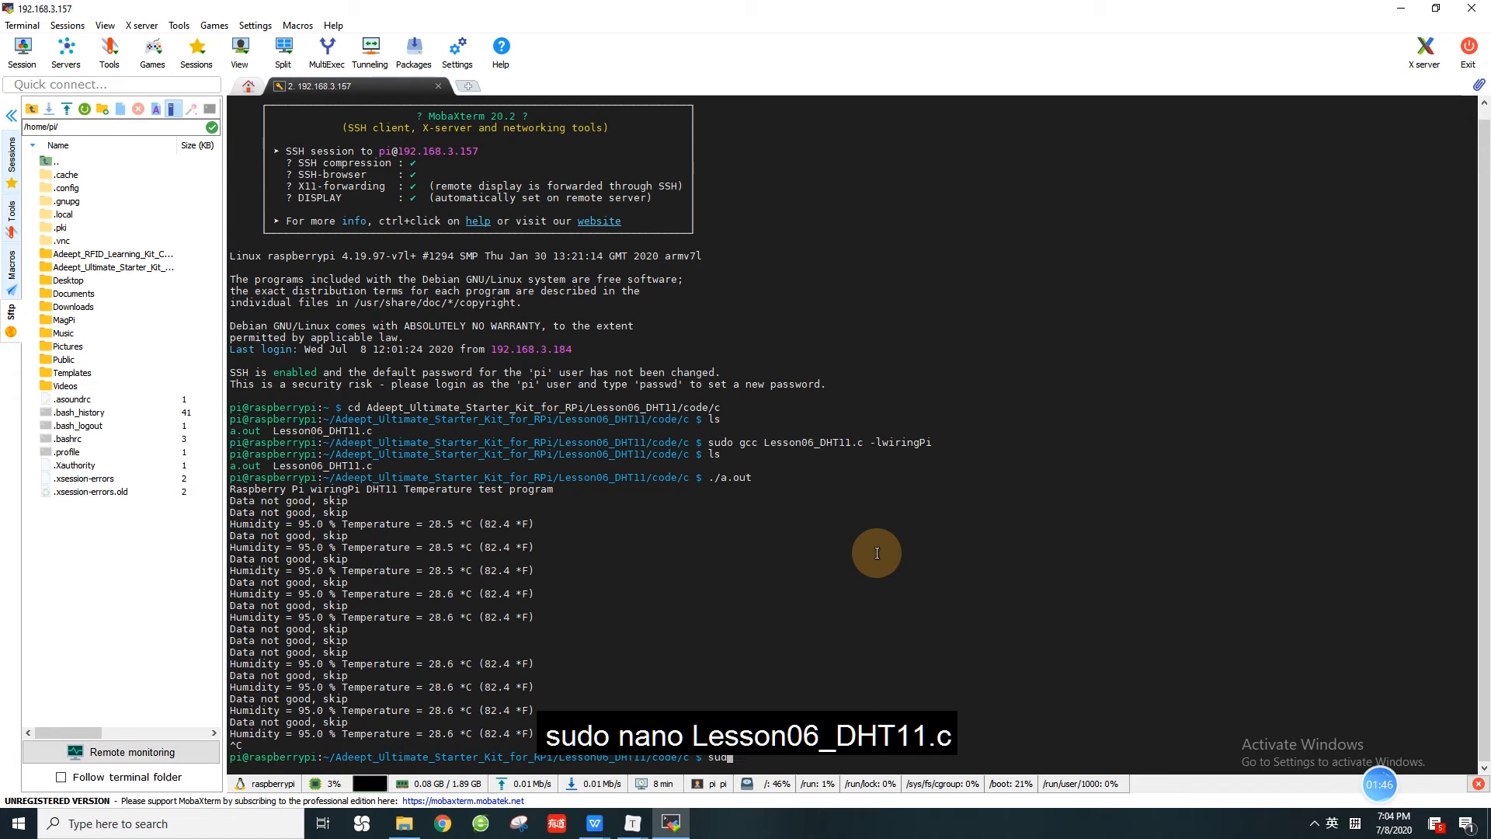
Review Lesson06_DHT11.c in sudo nano and exit back to the shell.
text(nano)
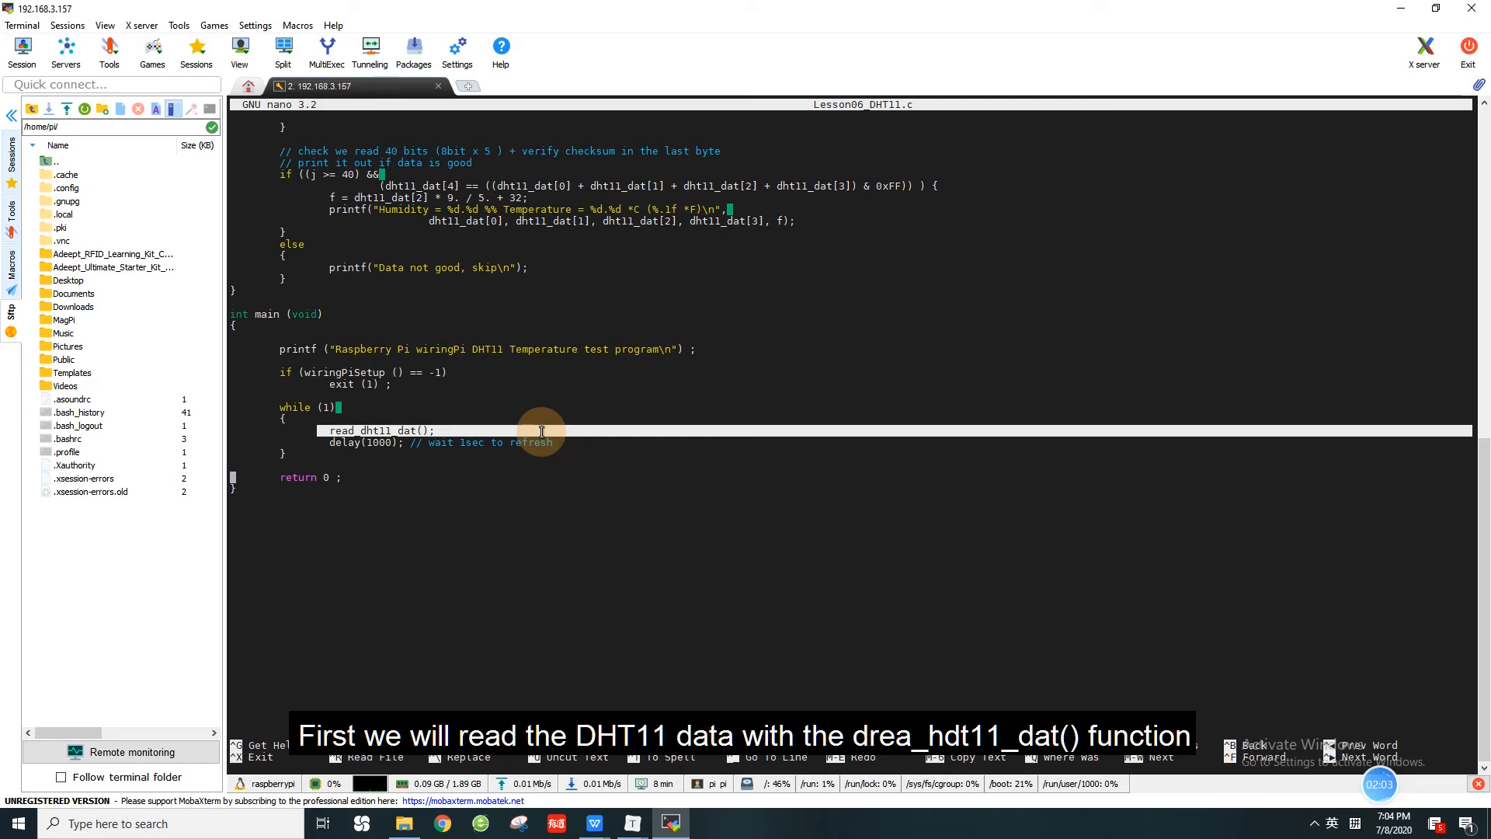
mouse_move(585, 444)
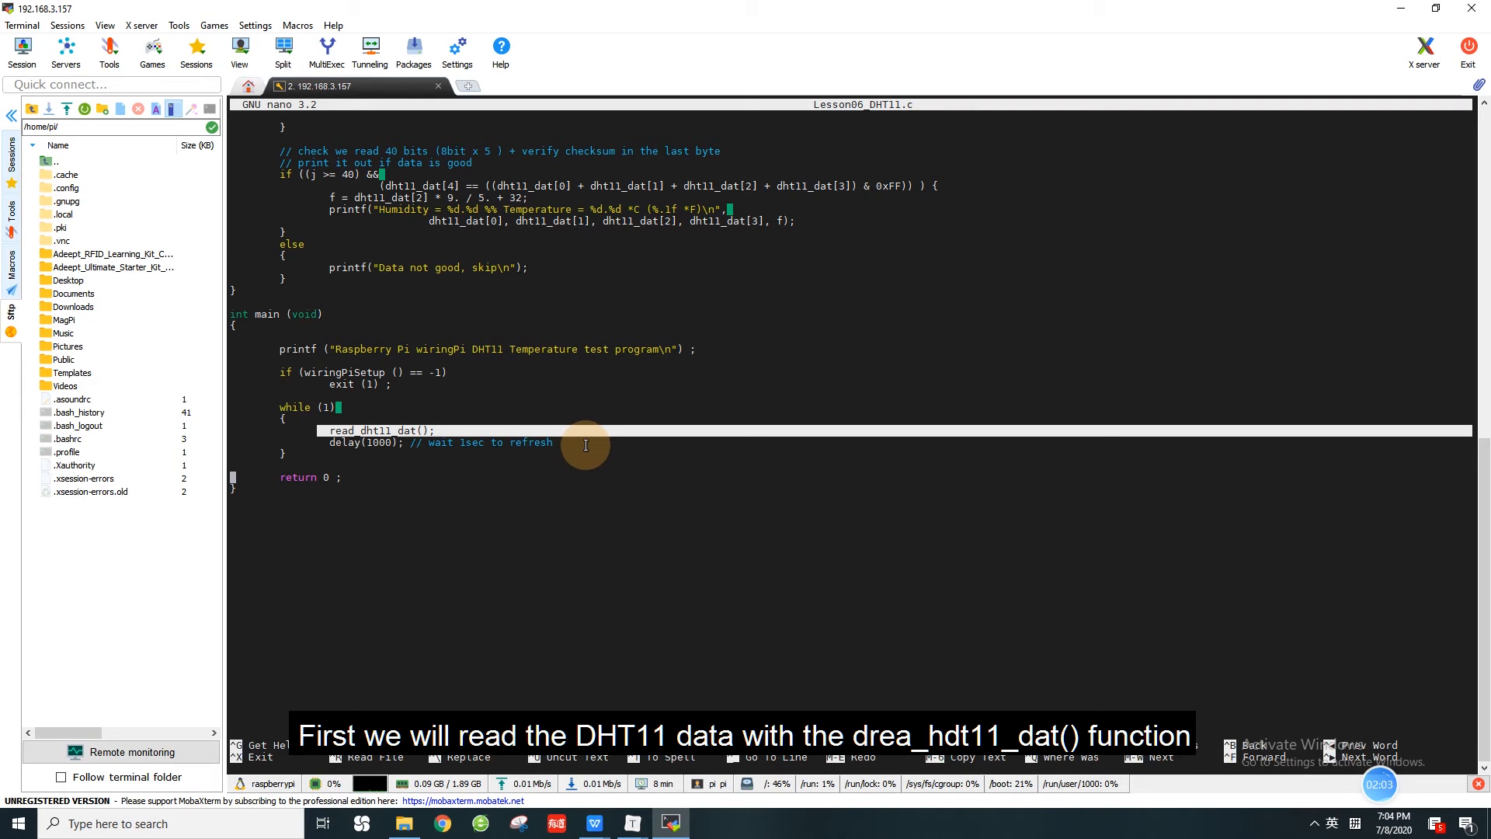
mouse_move(522, 488)
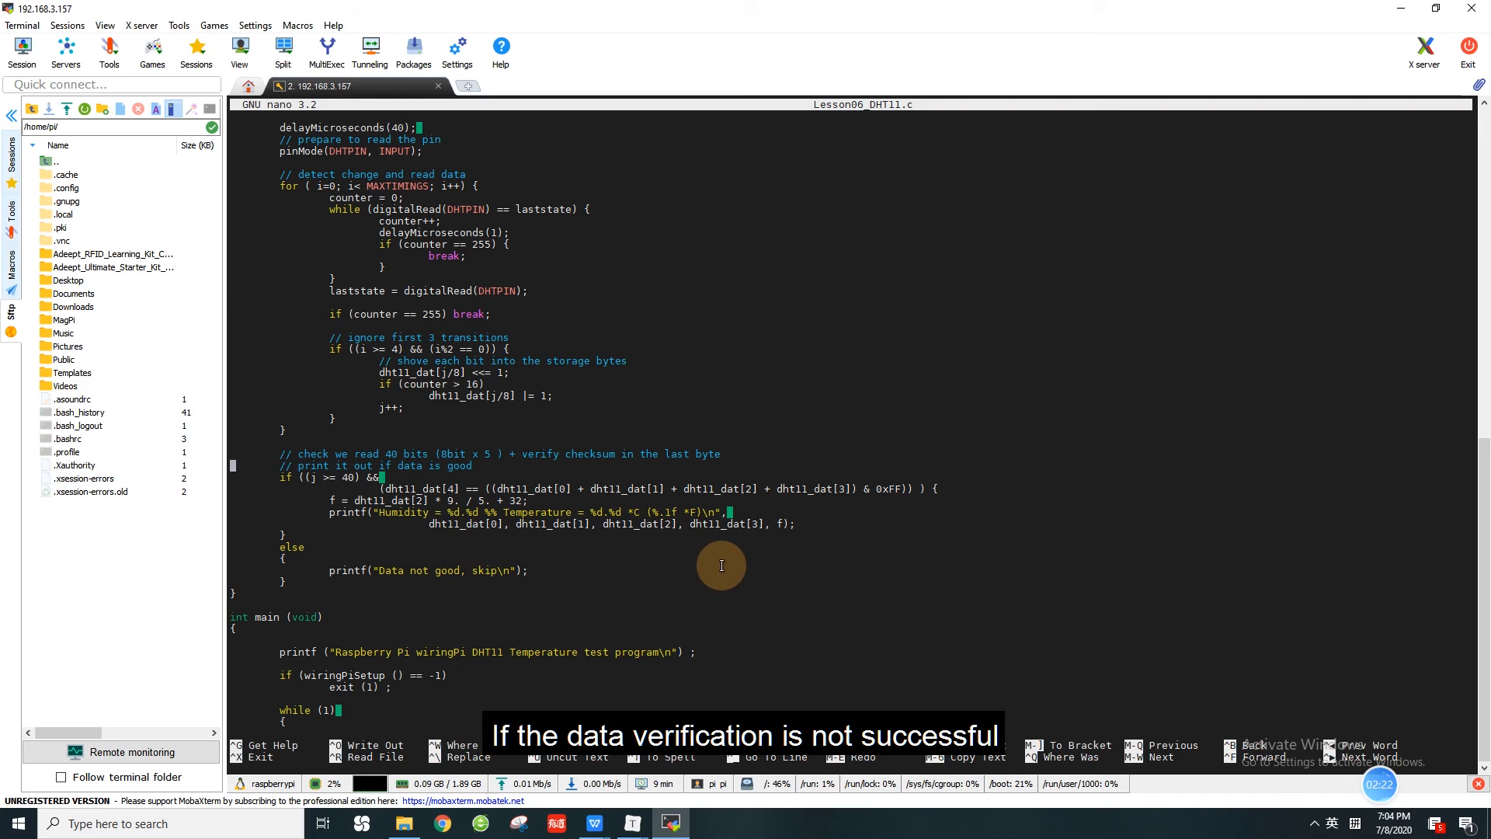
mouse_move(519, 582)
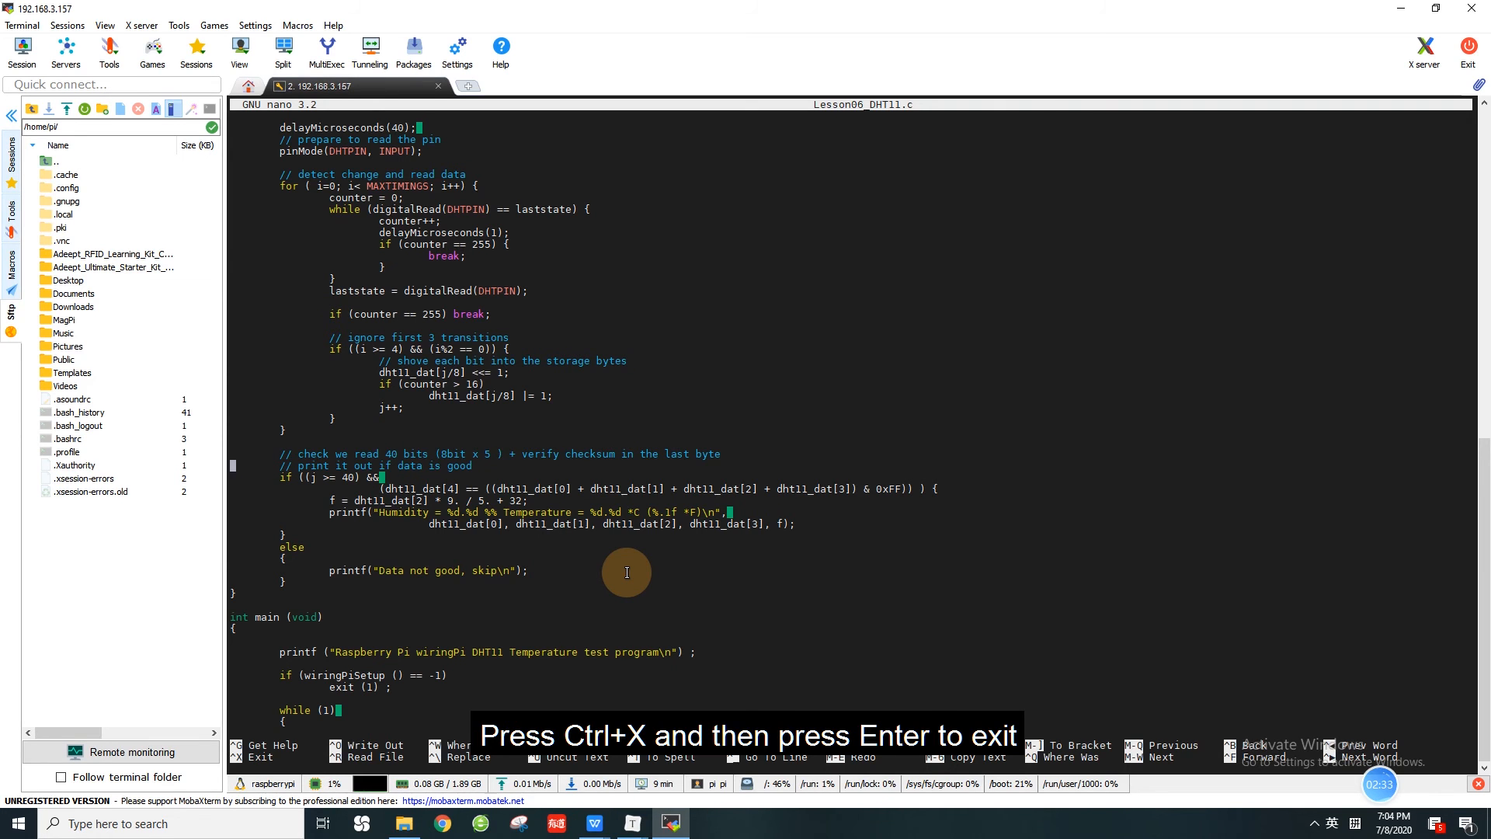
key(ctrl+x)
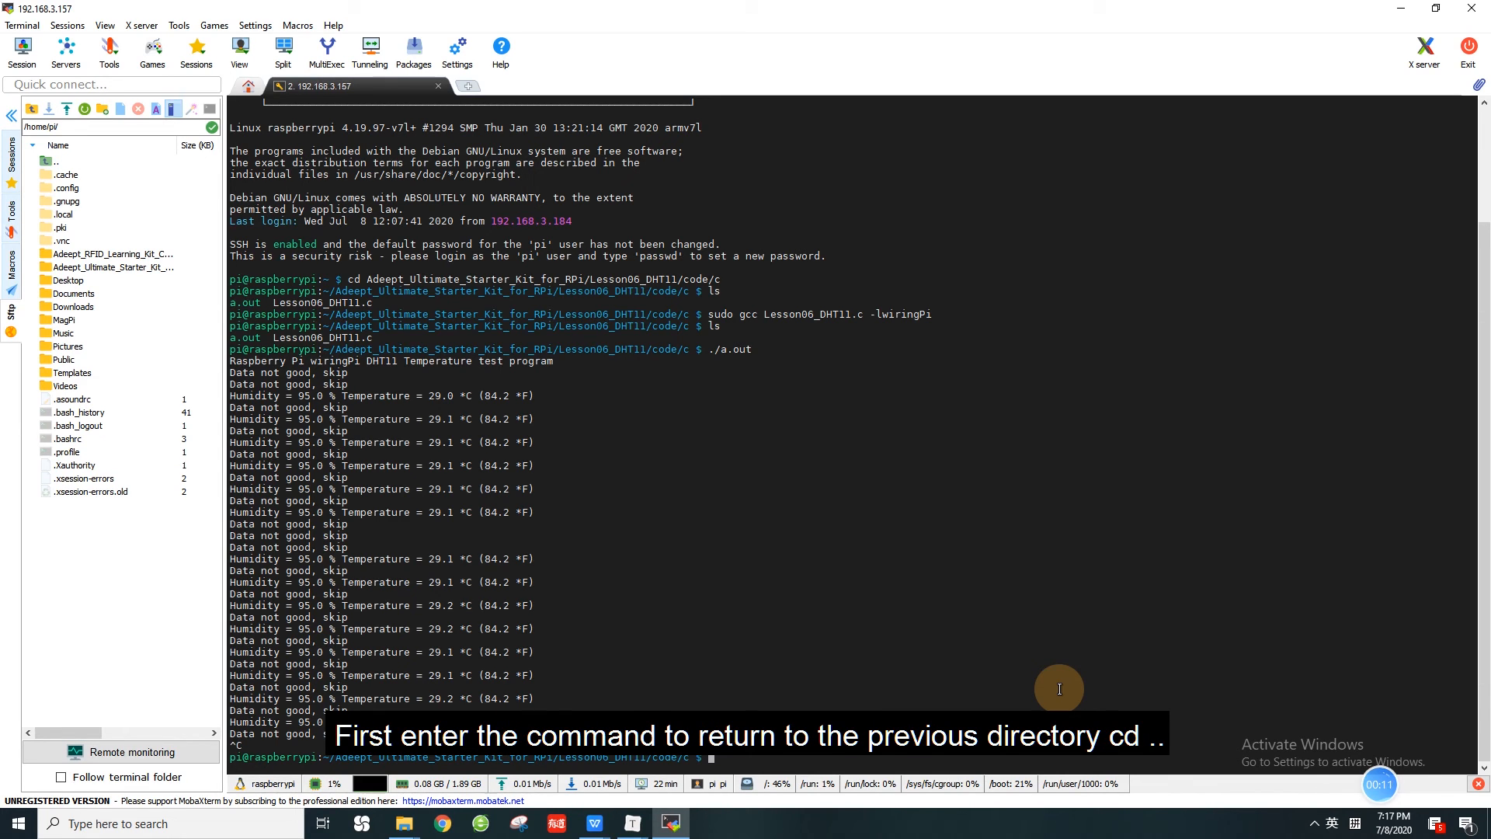
Move up from the c folder into the python folder and list Lesson06_DHT11.py.
text(cd)
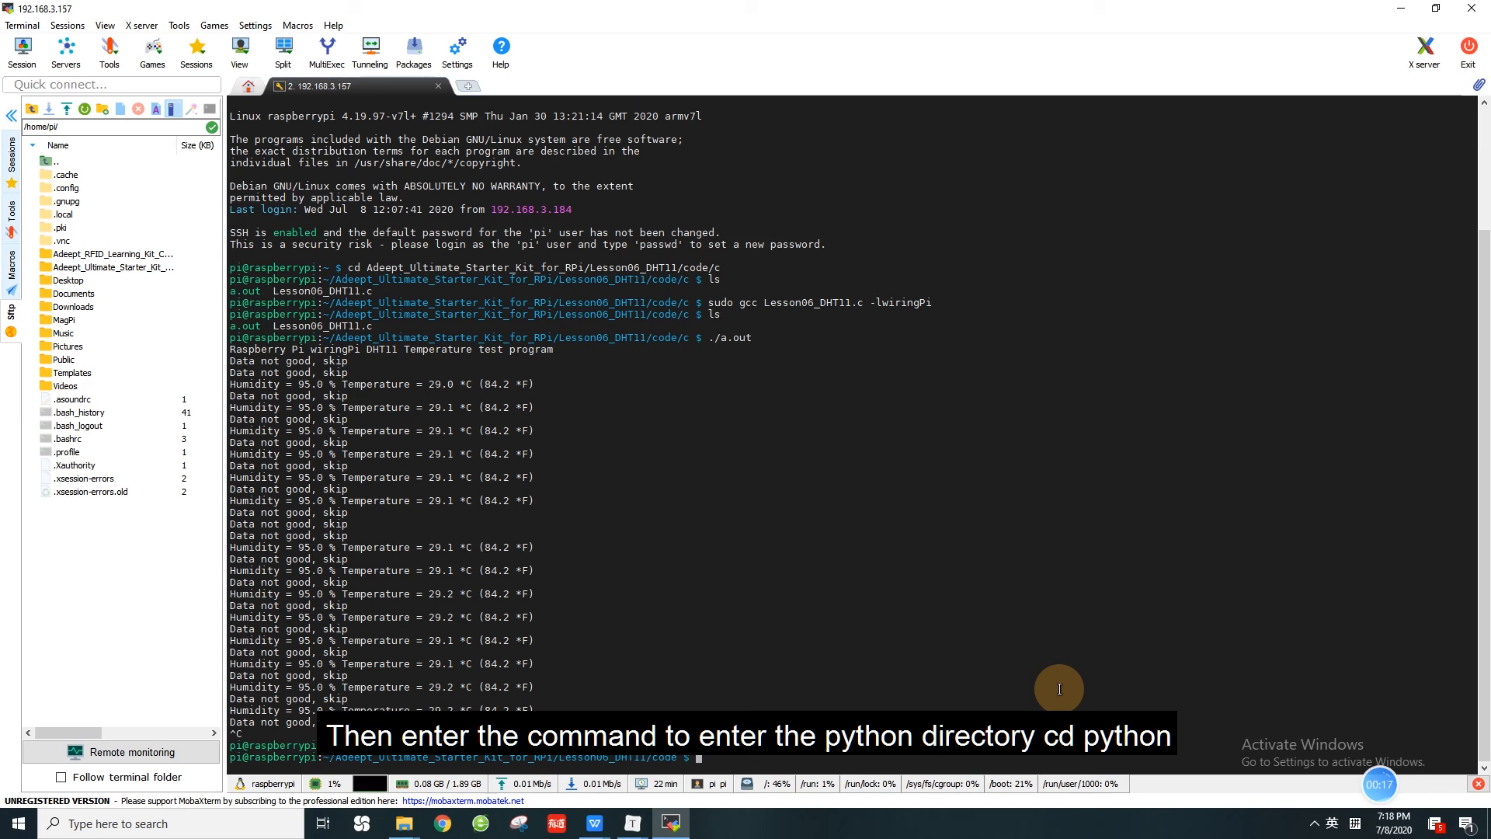
text(cd py)
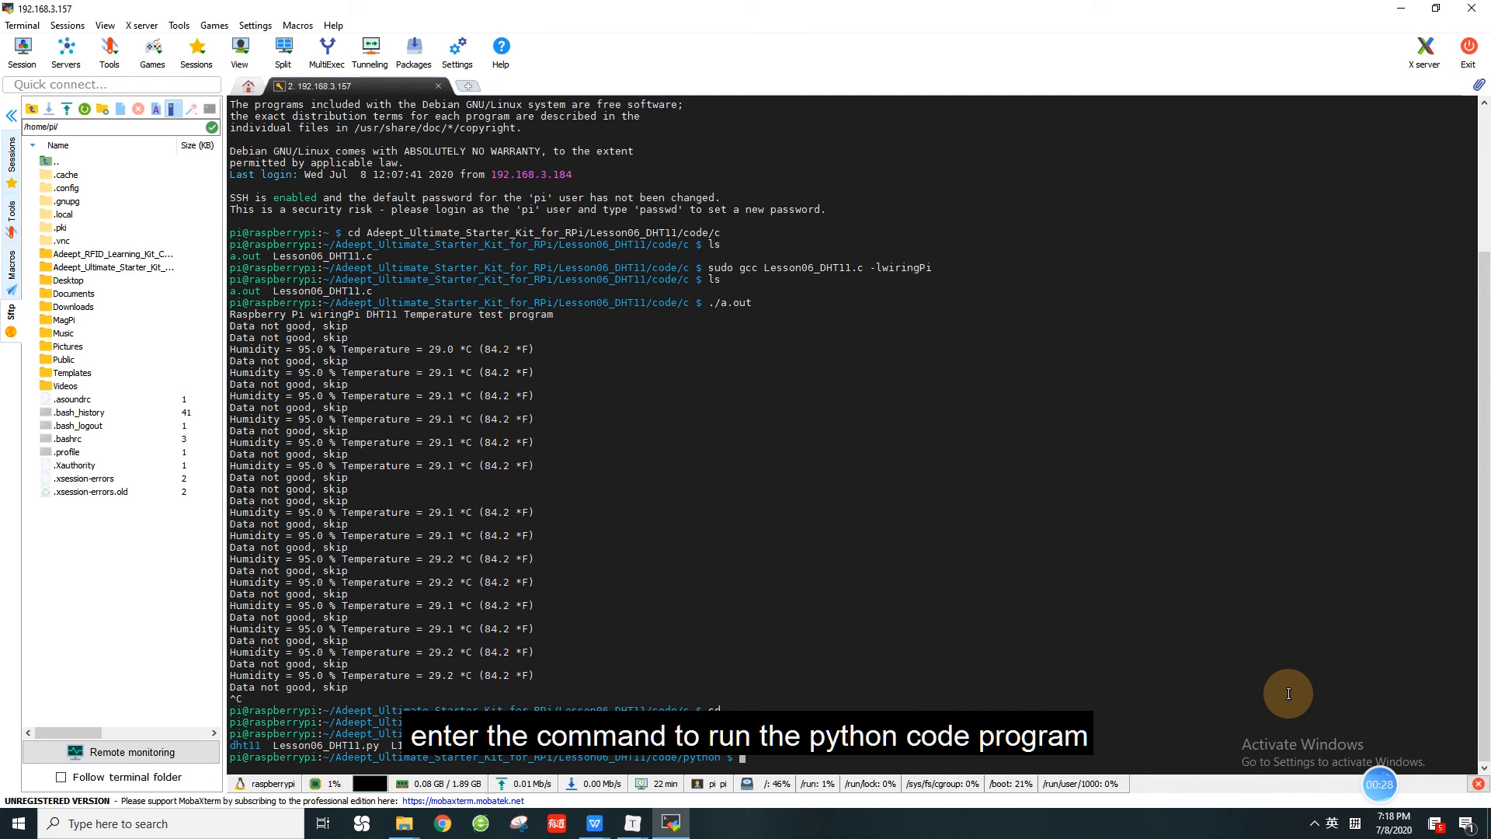
Run sudo python3 Lesson06_DHT11.py to print temperature and humidity readings, then stop it with Ctrl+C.
text(sudo python3 Lesson06_DHT11.py)
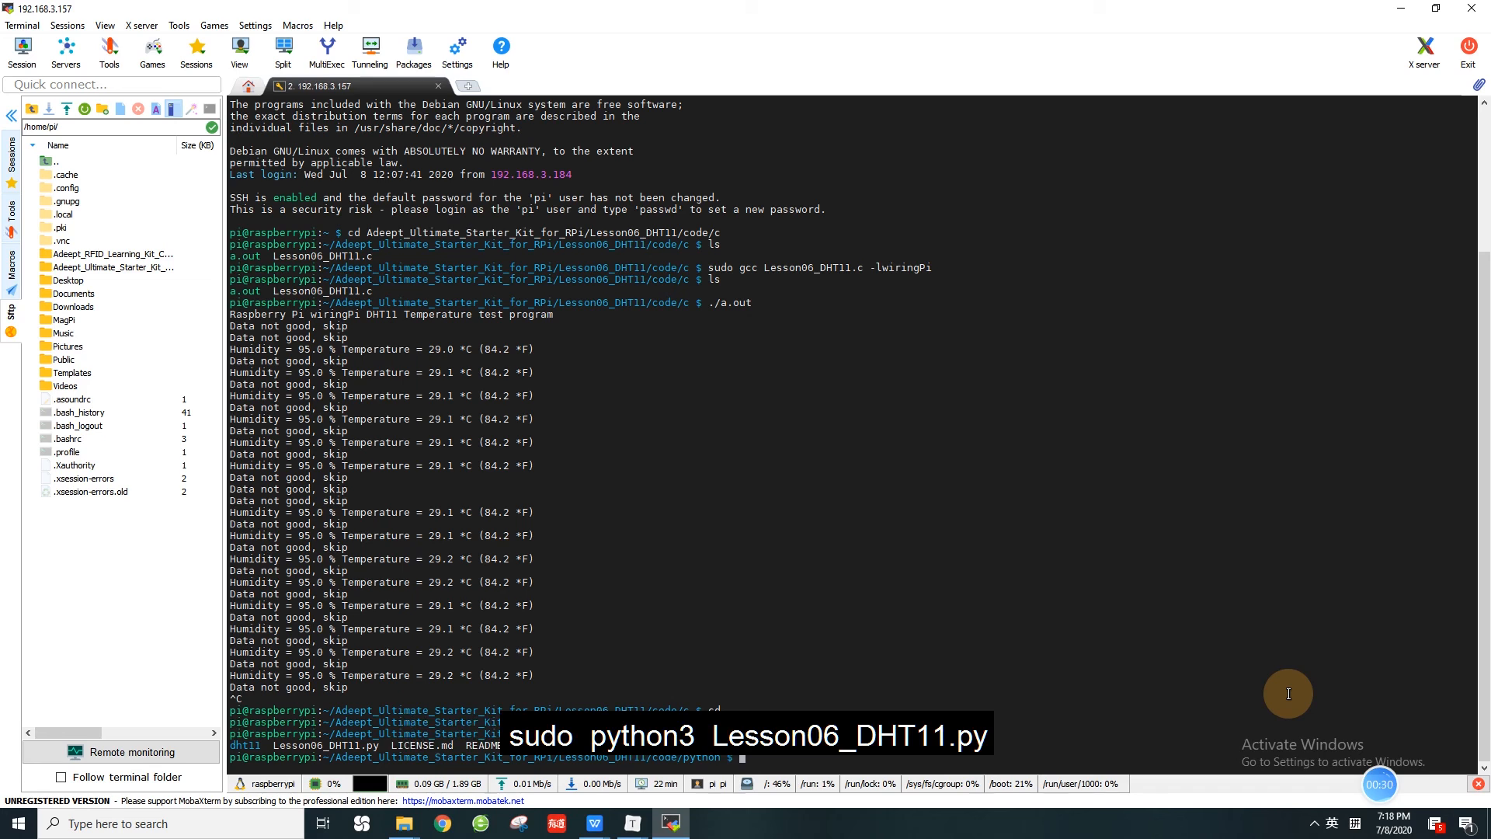
text(sudo python3 Lesson06_DHT11.py)
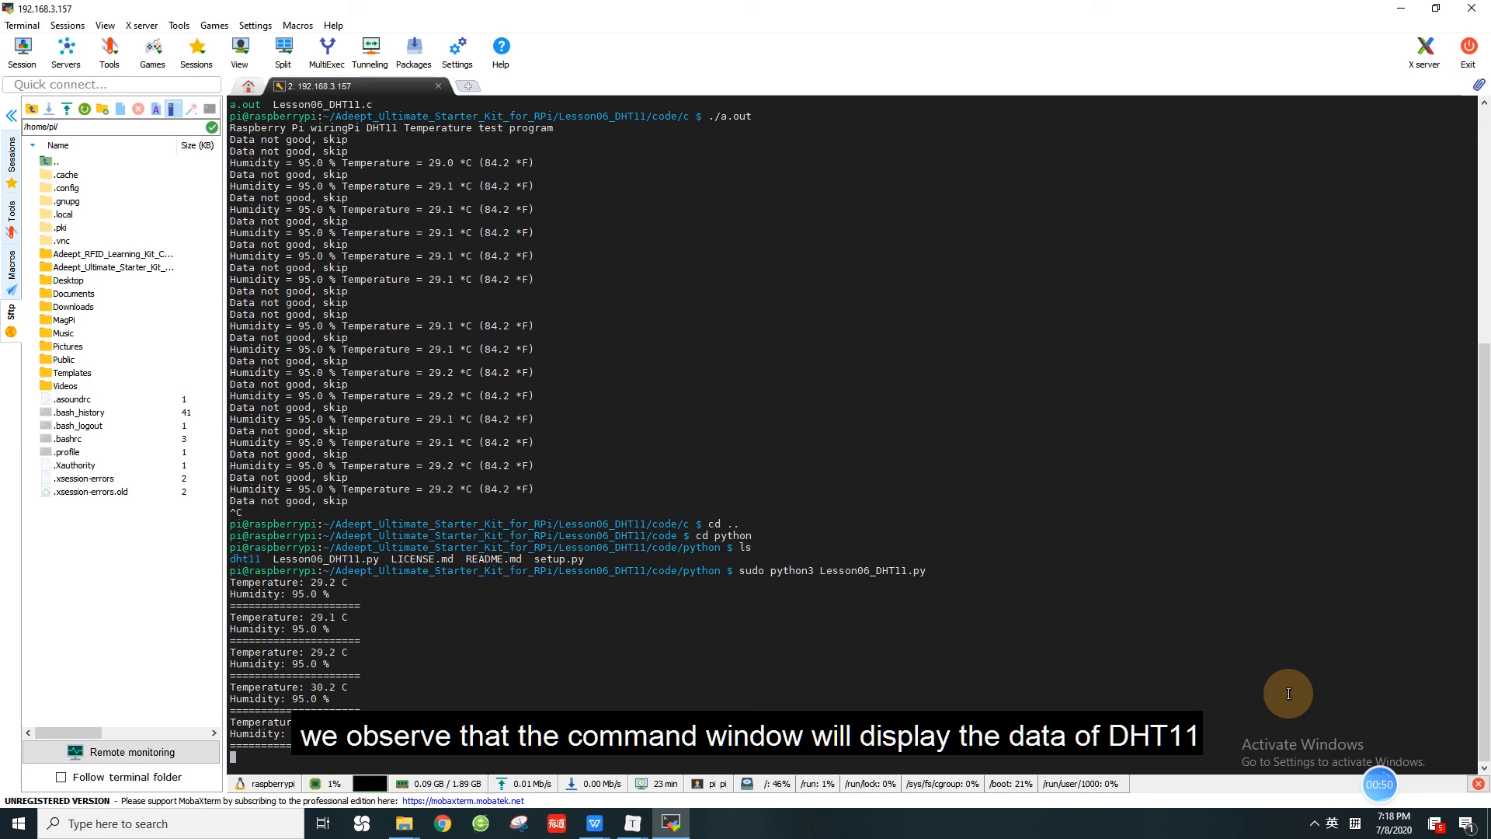
scroll(down, 3)
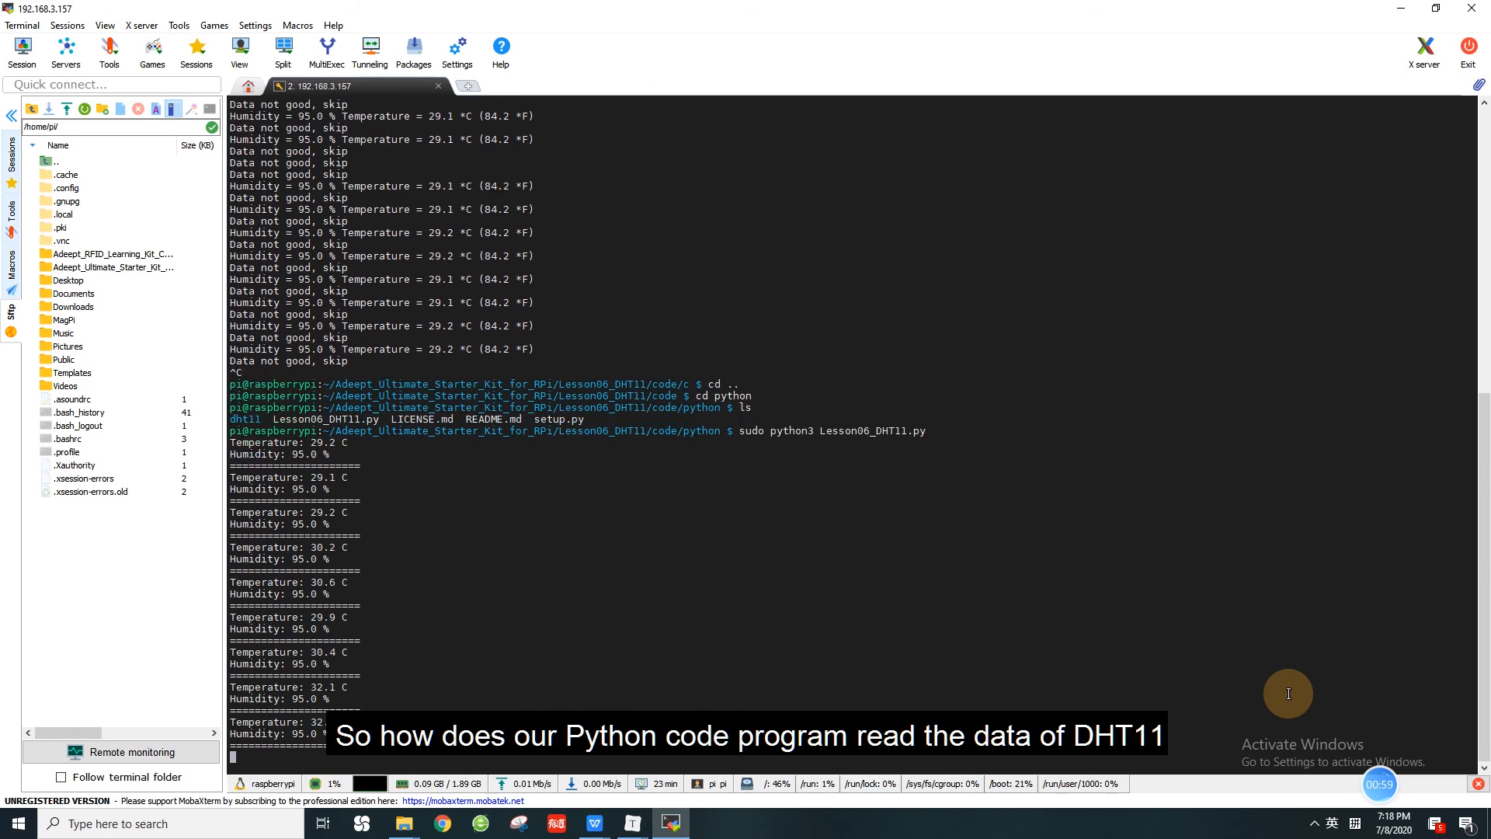
key(Ctrl+c)
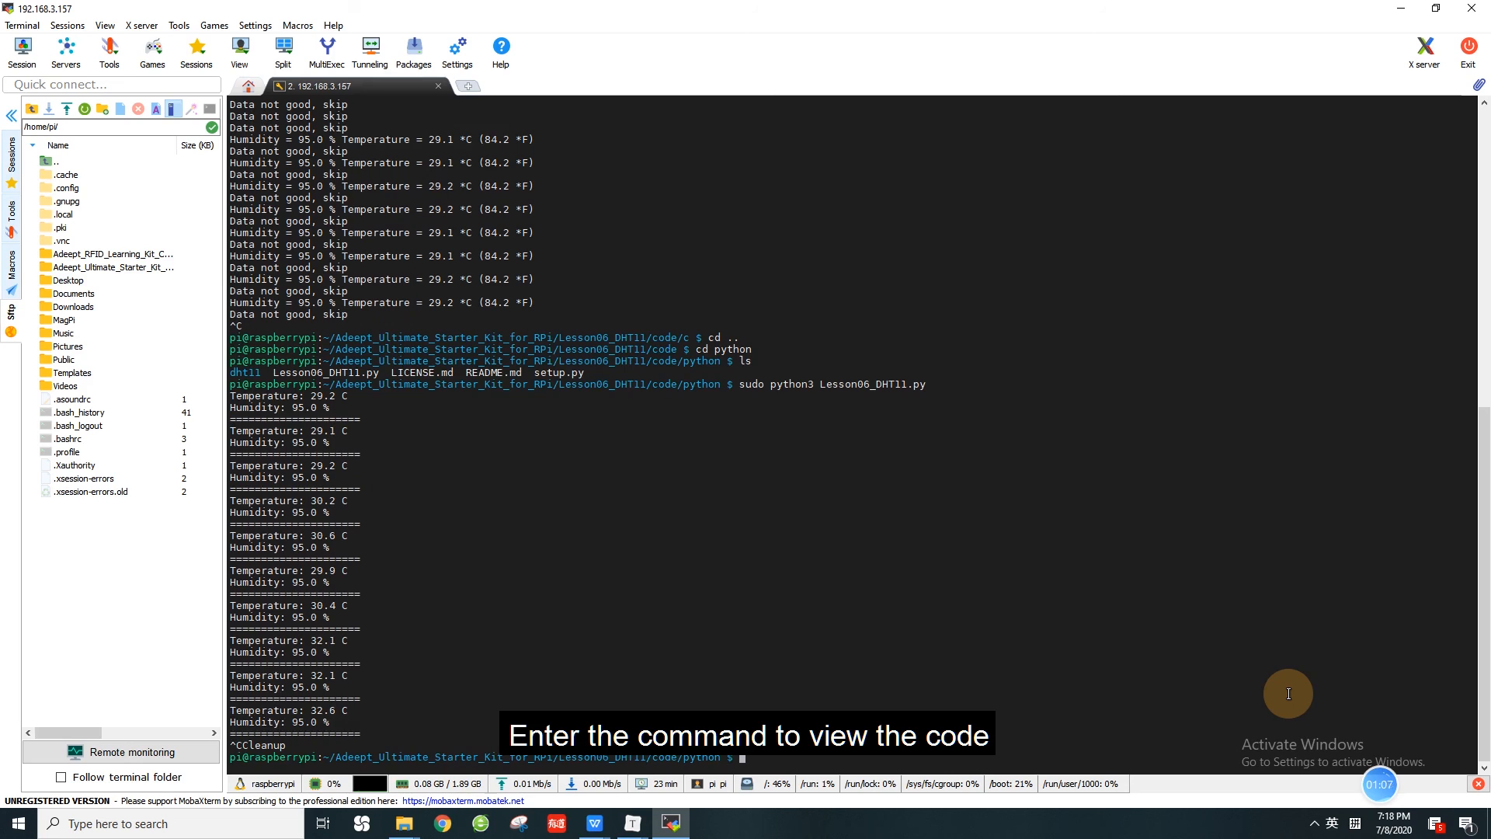
View Lesson06_DHT11.py in sudo nano, showing its GPIO setup and dht11 reading loop.
text(sudo nano Lesson06_DHT11.py)
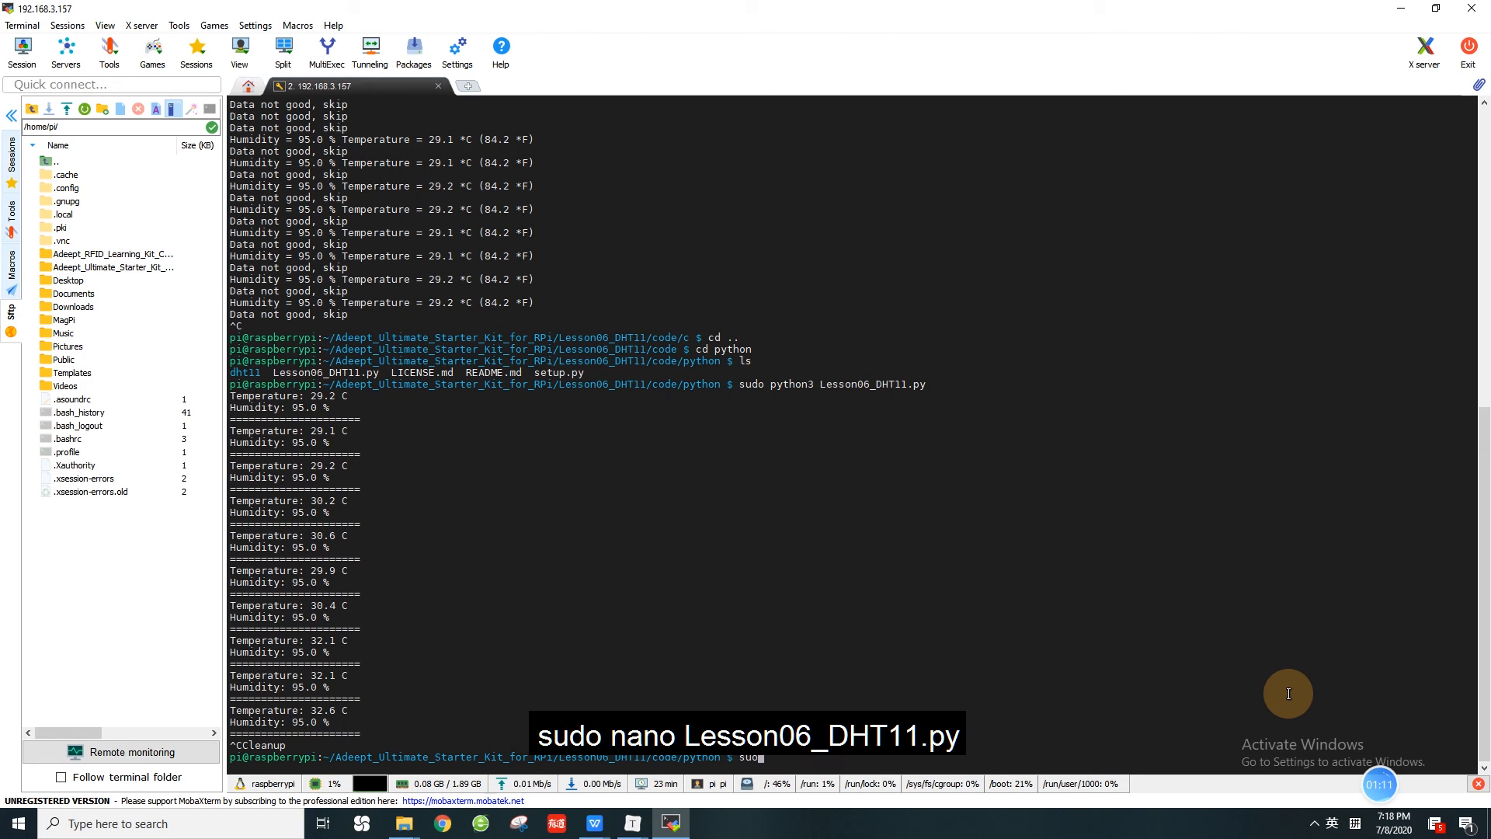
text(nano)
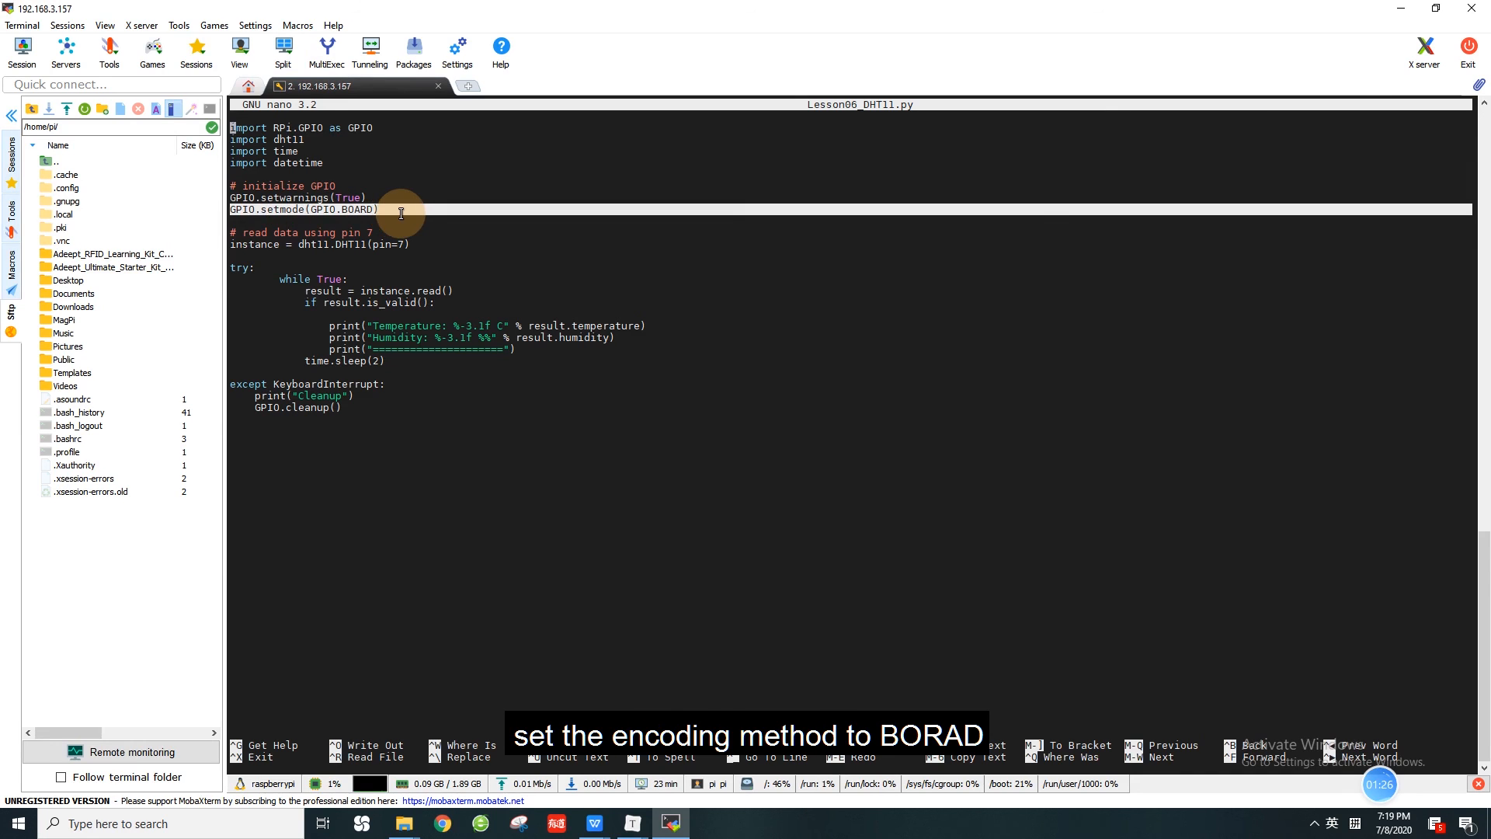
mouse_move(403, 213)
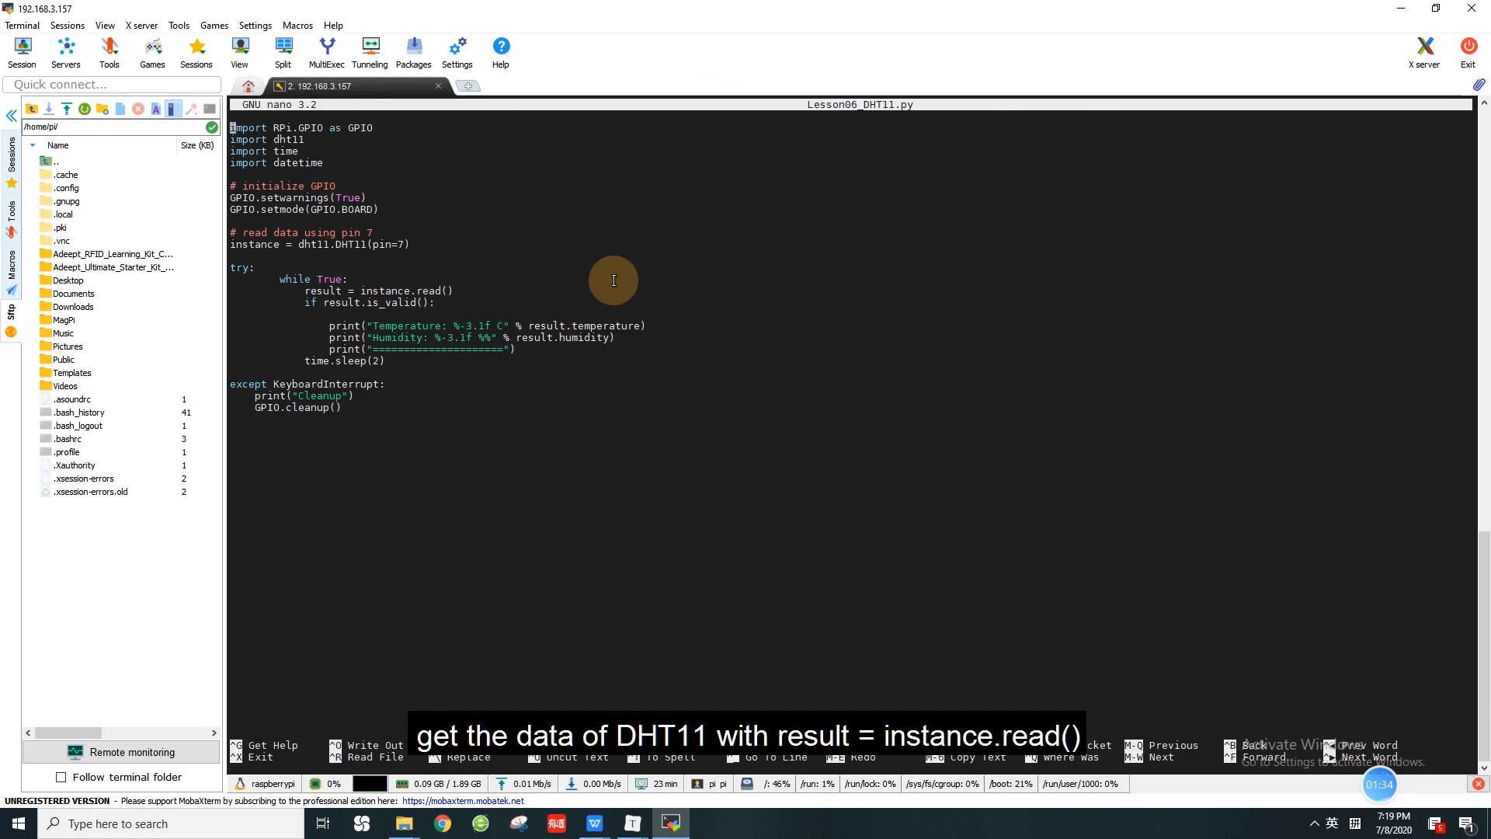
mouse_move(450, 414)
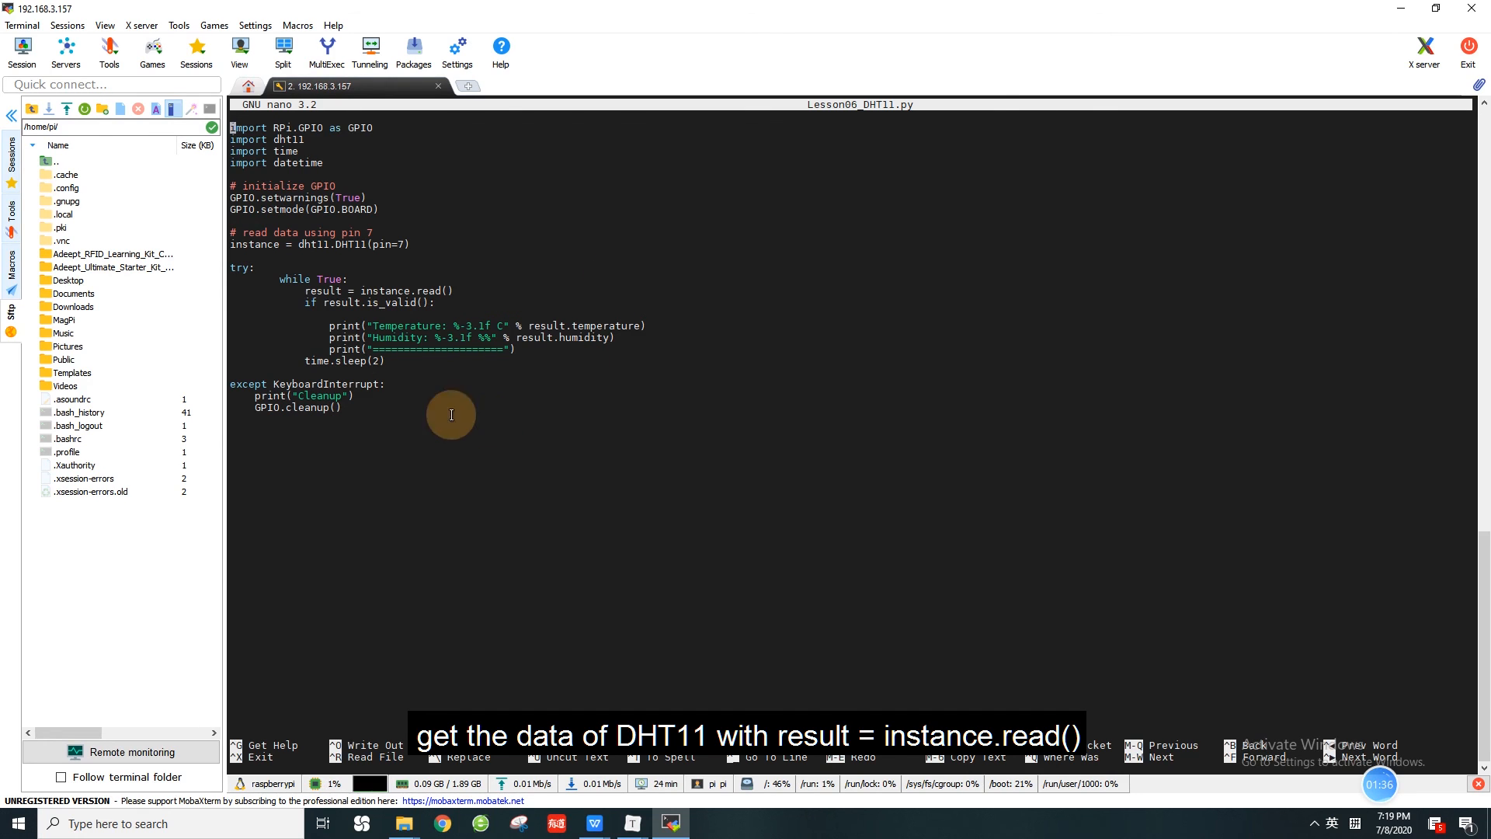